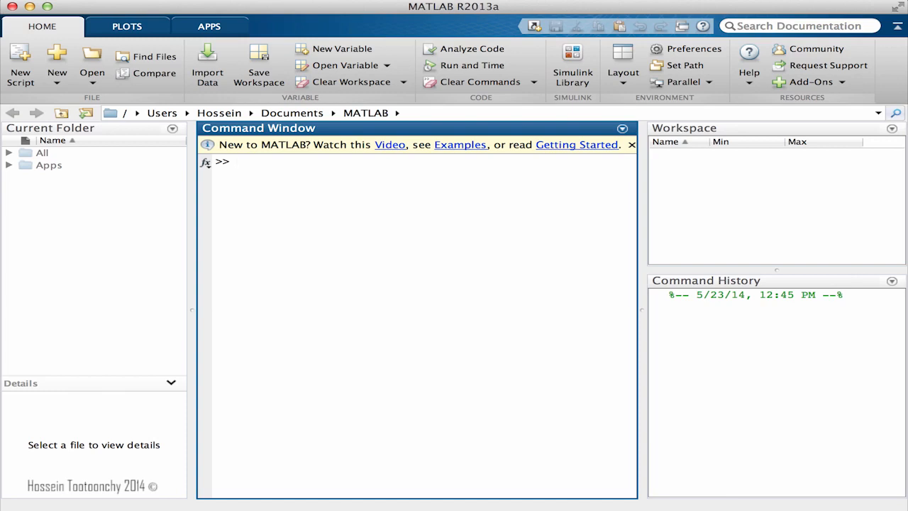
# Define scalars a=12 and b=-3 in the workspace.
pyautogui.click(239, 162)
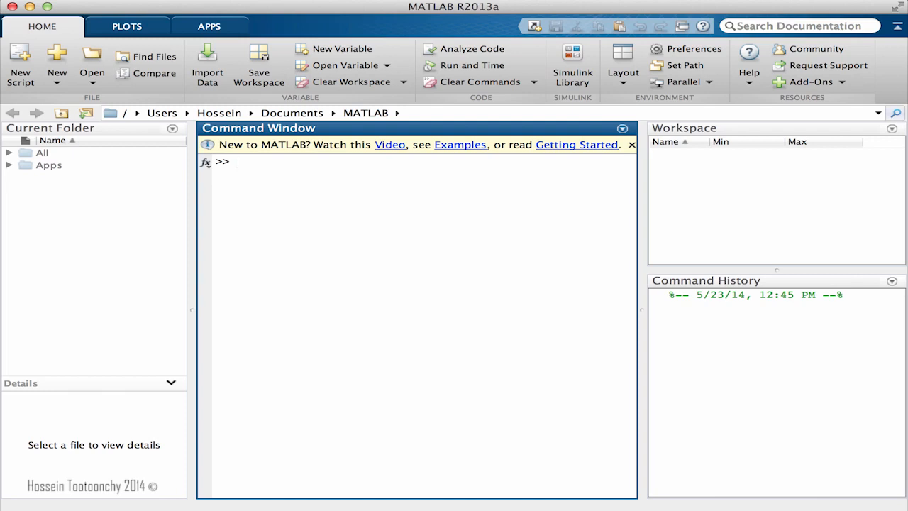
pyautogui.click(383, 342)
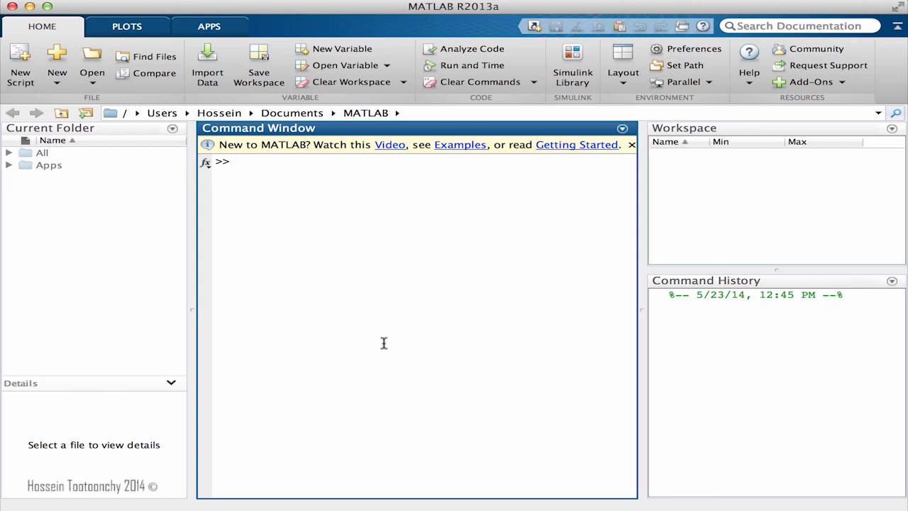
pyautogui.click(238, 162)
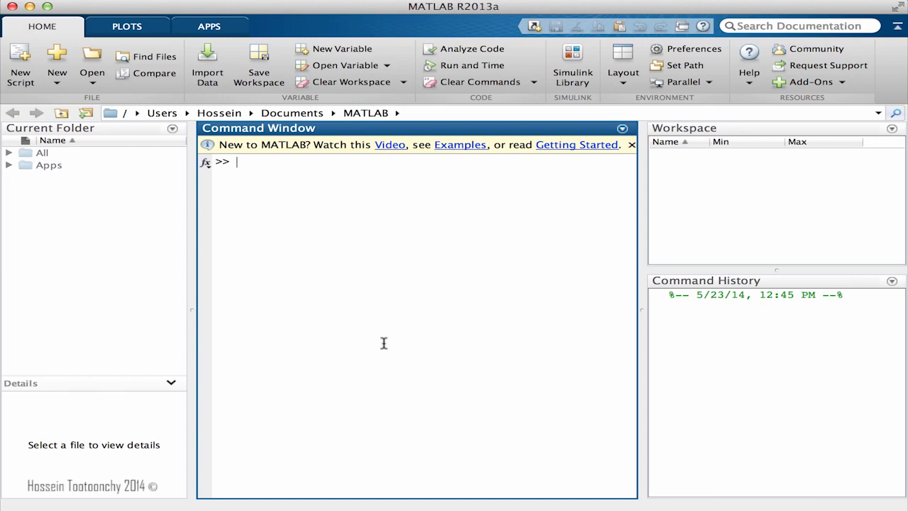
pyautogui.write('a=12')
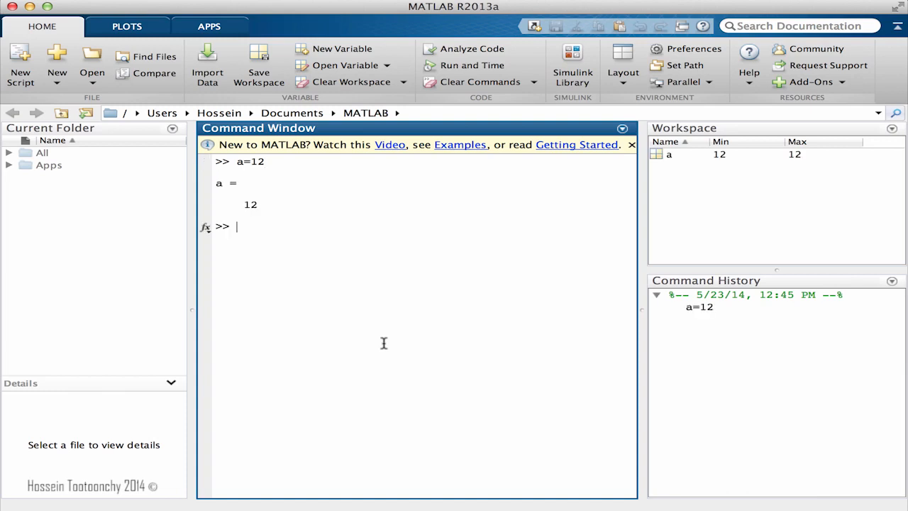
pyautogui.write('b=-')
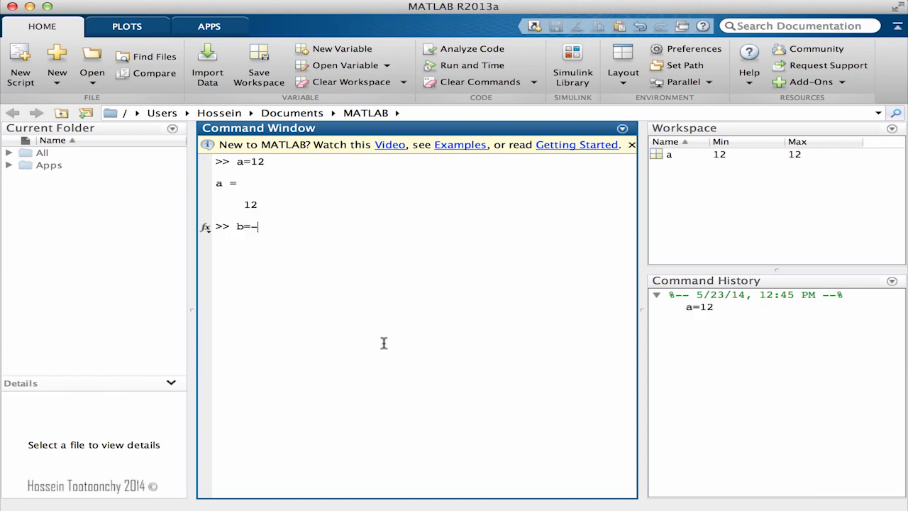
pyautogui.press('Enter')
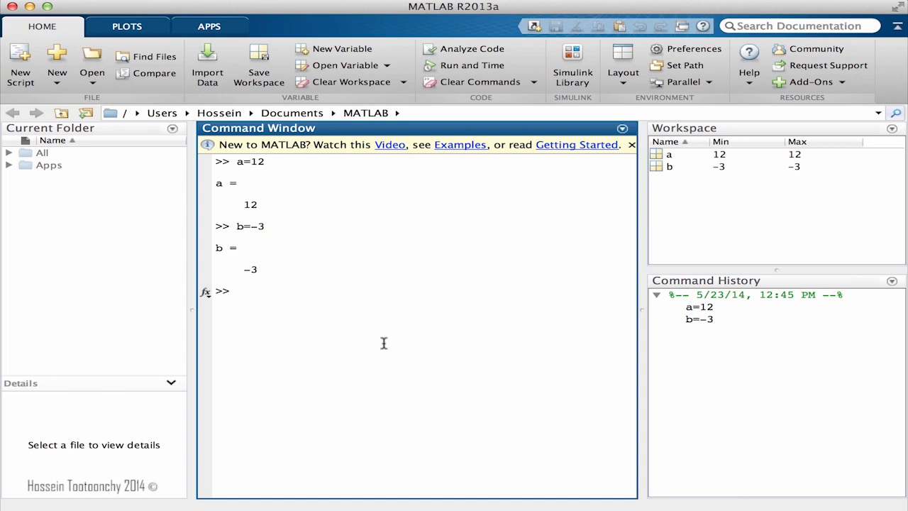
# Start a c= assignment, then clear the command window with clc.
pyautogui.write('c=')
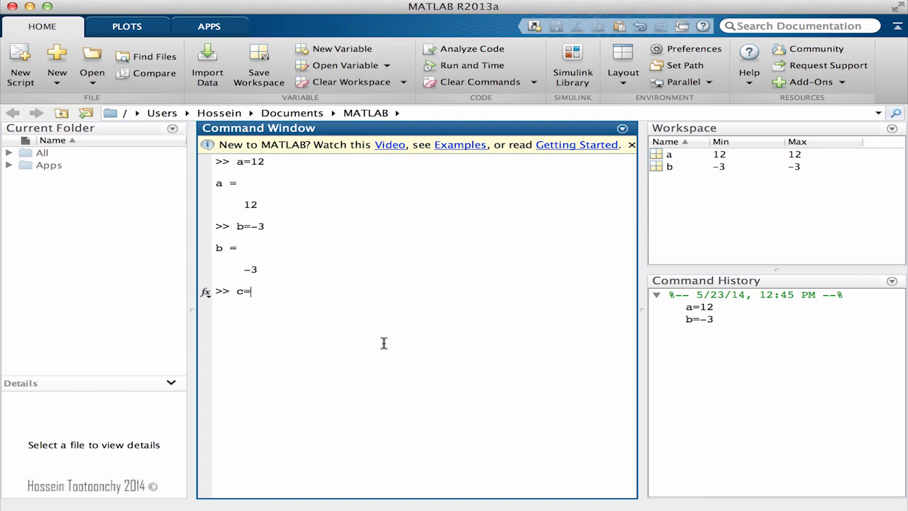
pyautogui.write('clc')
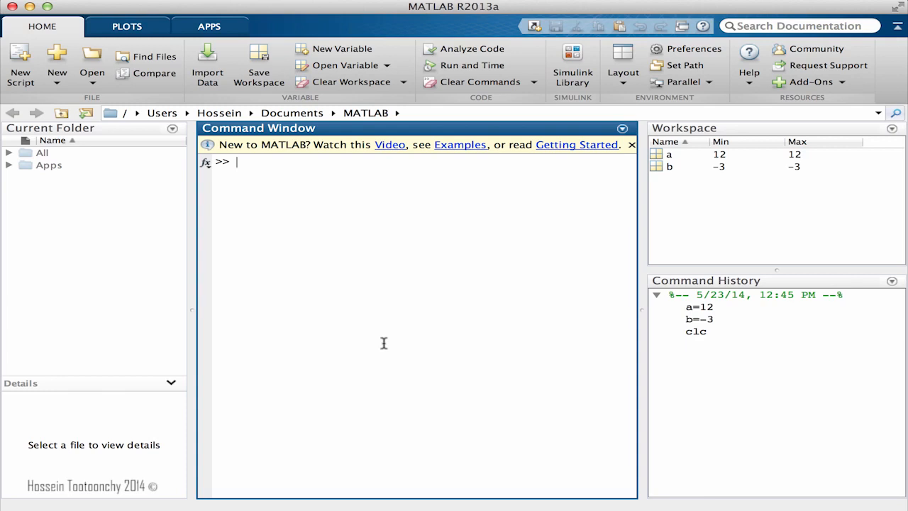
# Redefine a as the row vector [1 2 3], echoed in the command window.
pyautogui.write('a=')
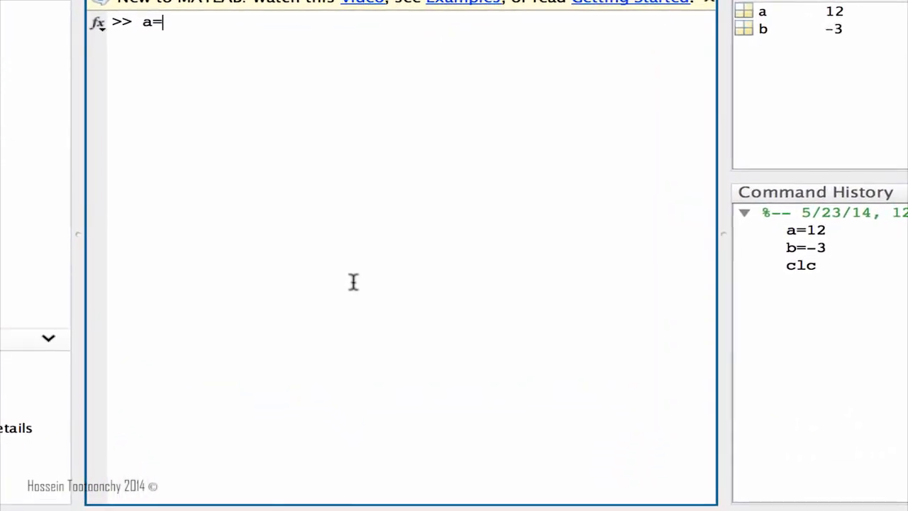
pyautogui.write('[')
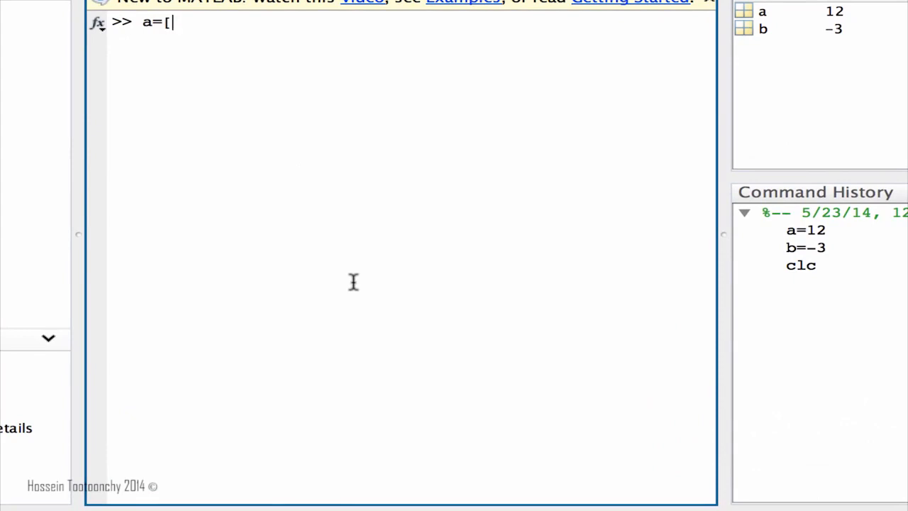
pyautogui.write('1 2')
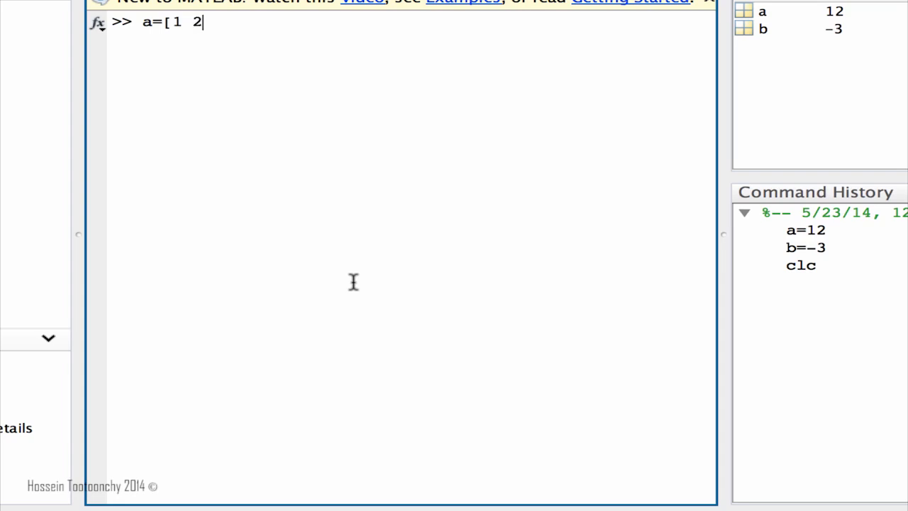
pyautogui.write('3')
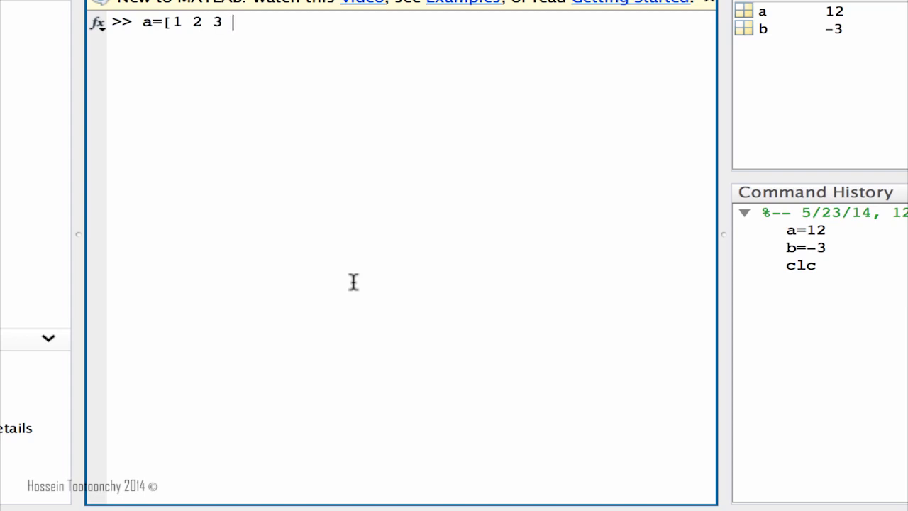
pyautogui.press('BackSpace')
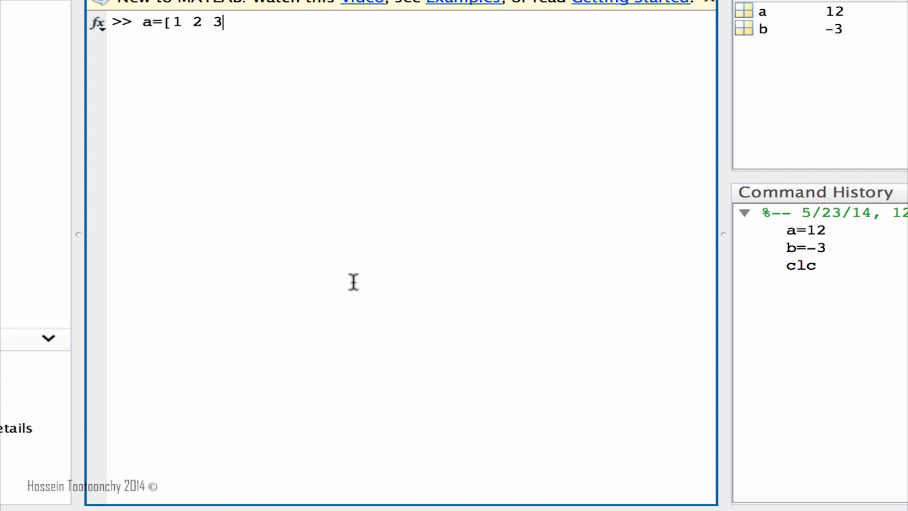
pyautogui.write(']')
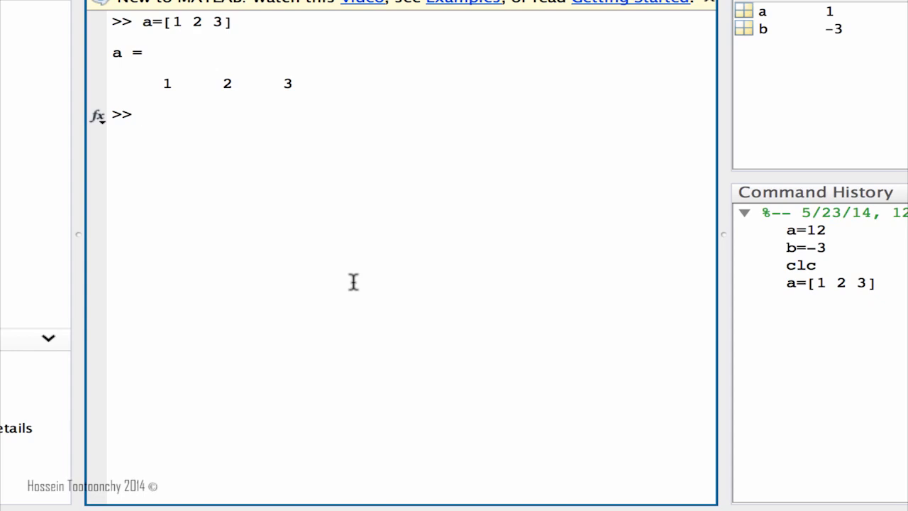
pyautogui.doubleClick(167, 82)
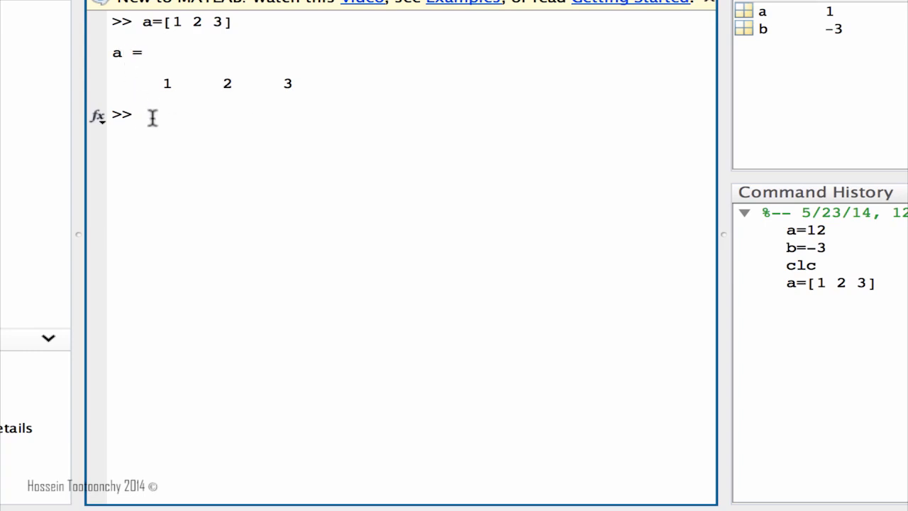
# Define row vectors b=[1 4 7] and c=[3 5 1].
pyautogui.write('b')
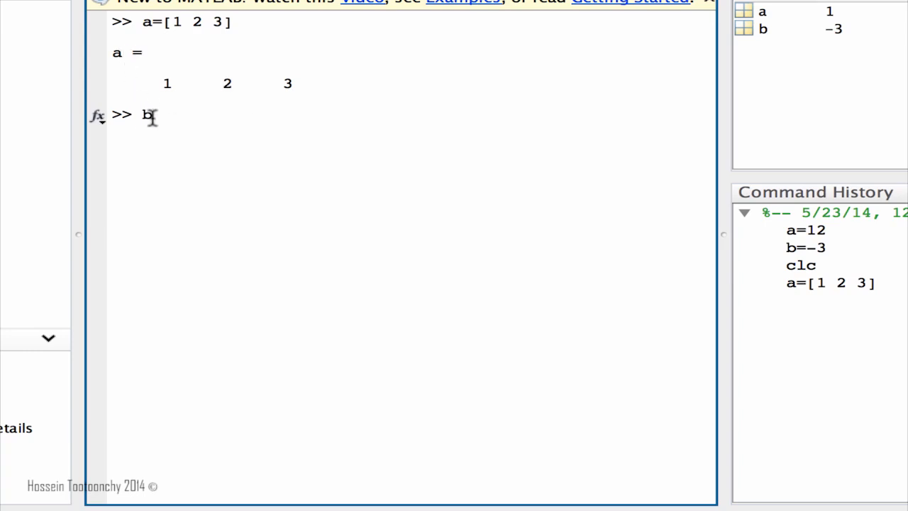
pyautogui.write('[')
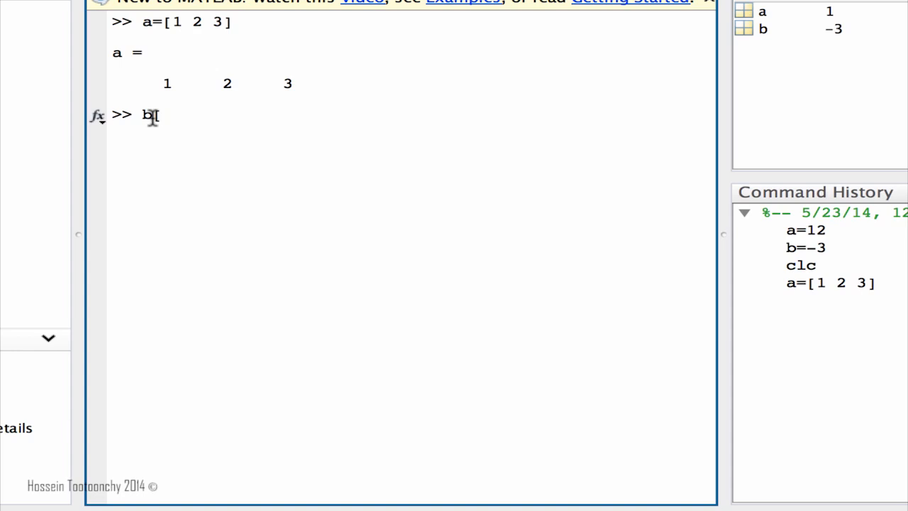
pyautogui.write('1 4')
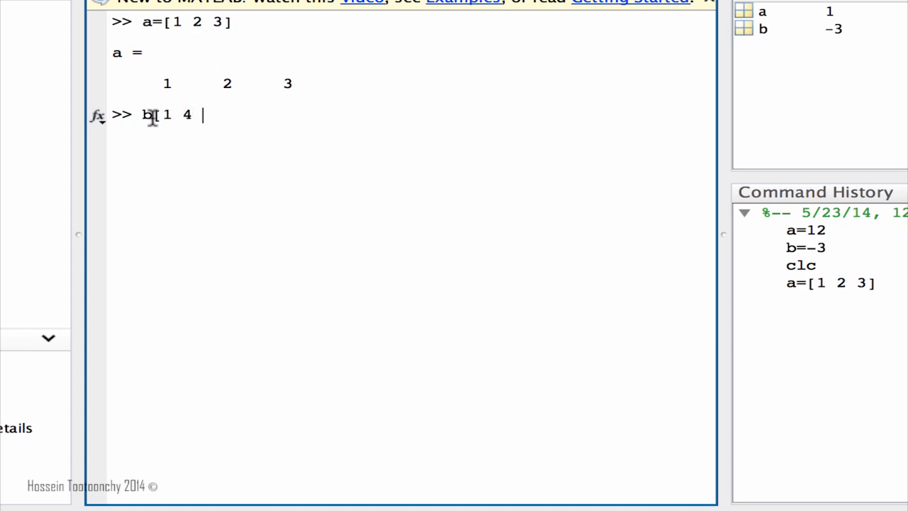
pyautogui.write('7]')
pyautogui.write('b=[1 4 7]')
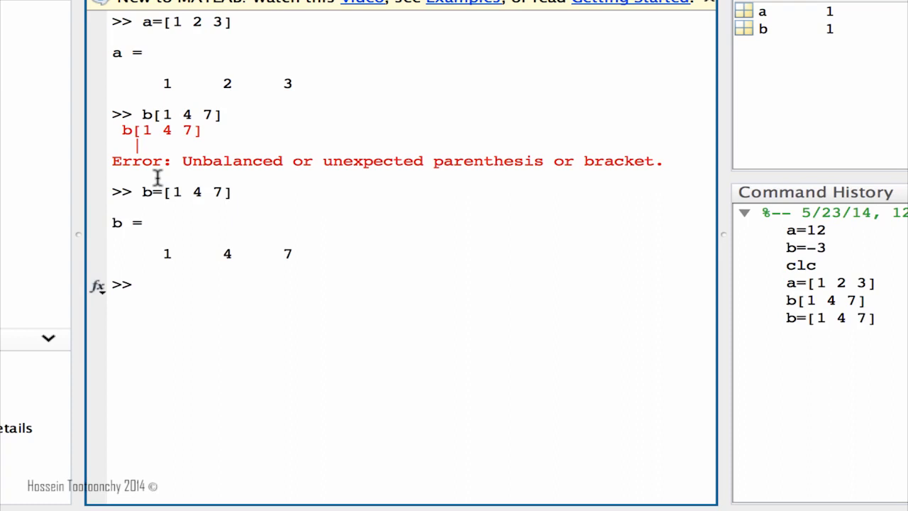
pyautogui.moveTo(261, 319)
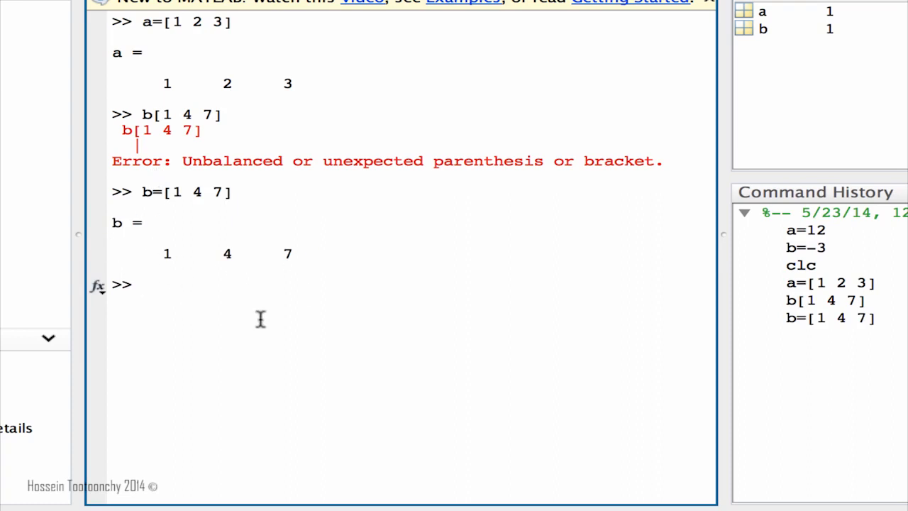
pyautogui.write('c=[3 5 1')
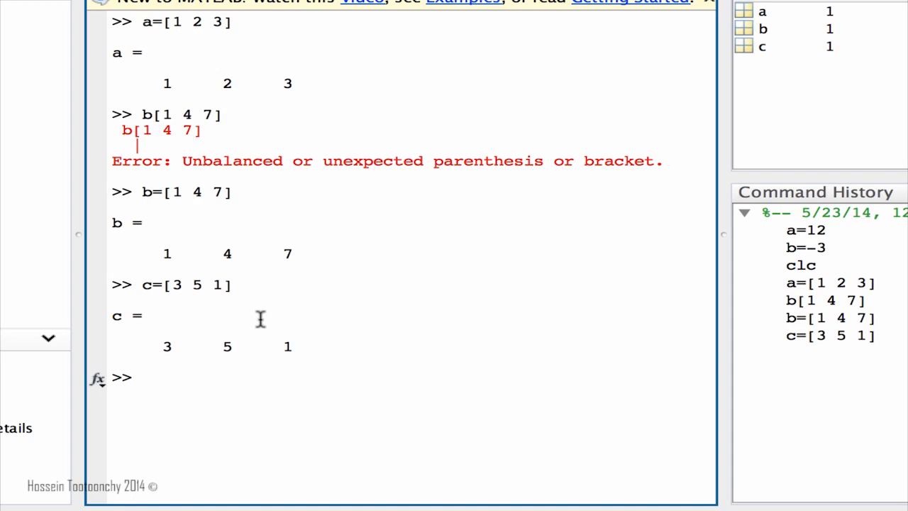
pyautogui.moveTo(113, 323)
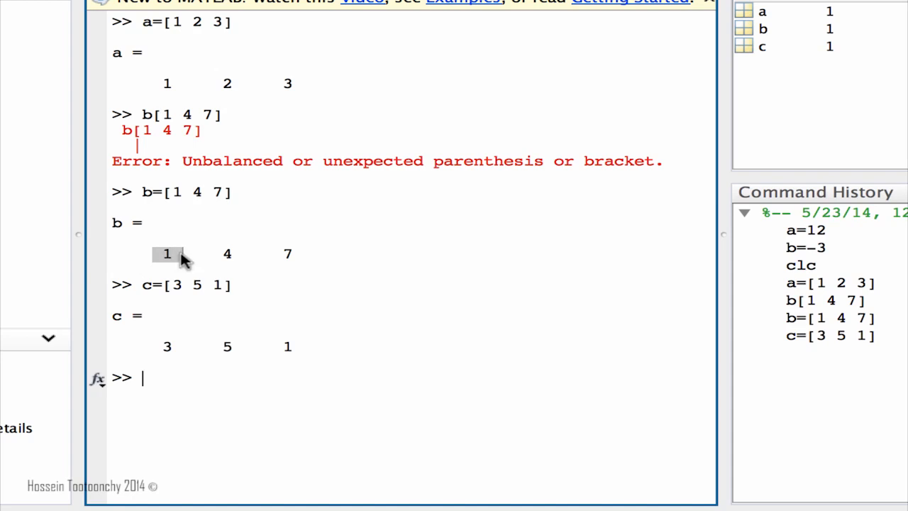
pyautogui.moveTo(221, 471)
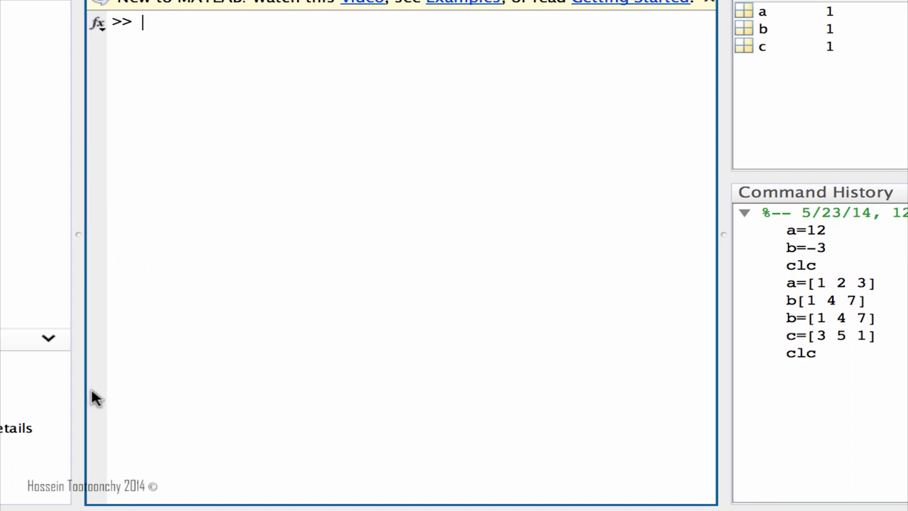
pyautogui.click(806, 247)
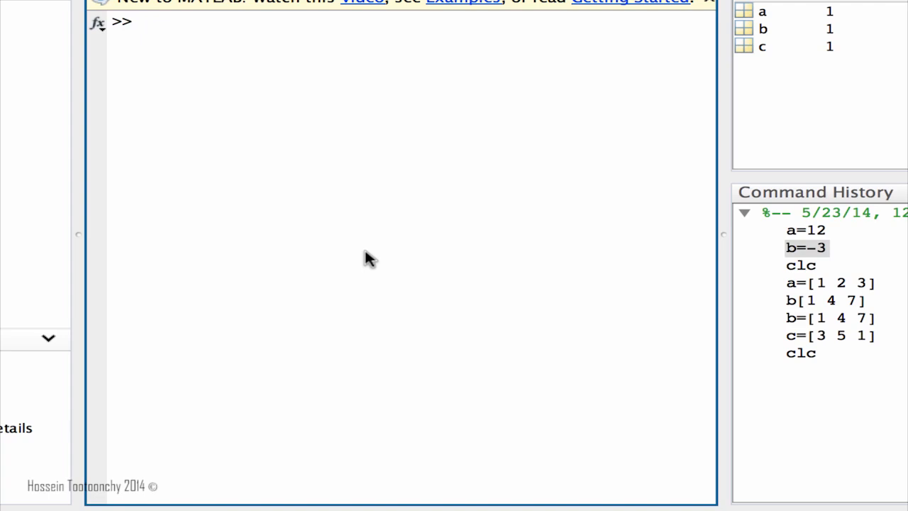
pyautogui.write('a=')
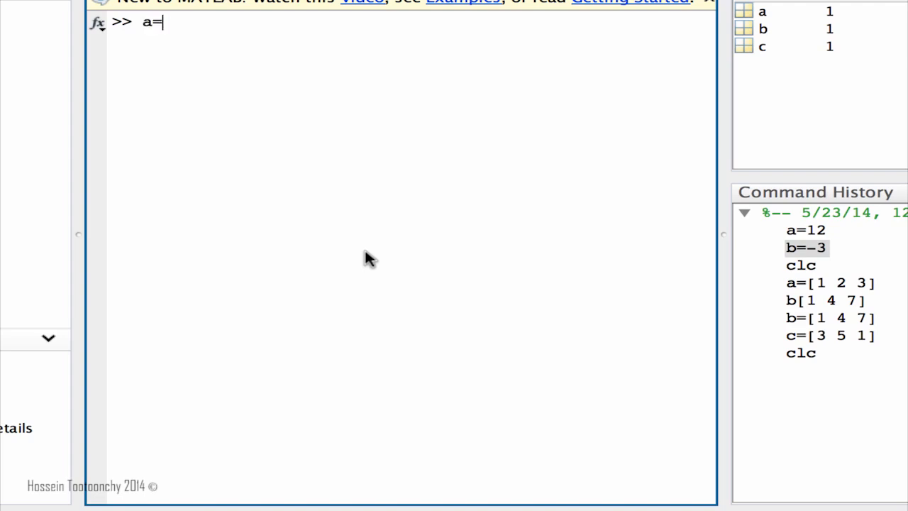
pyautogui.write('[')
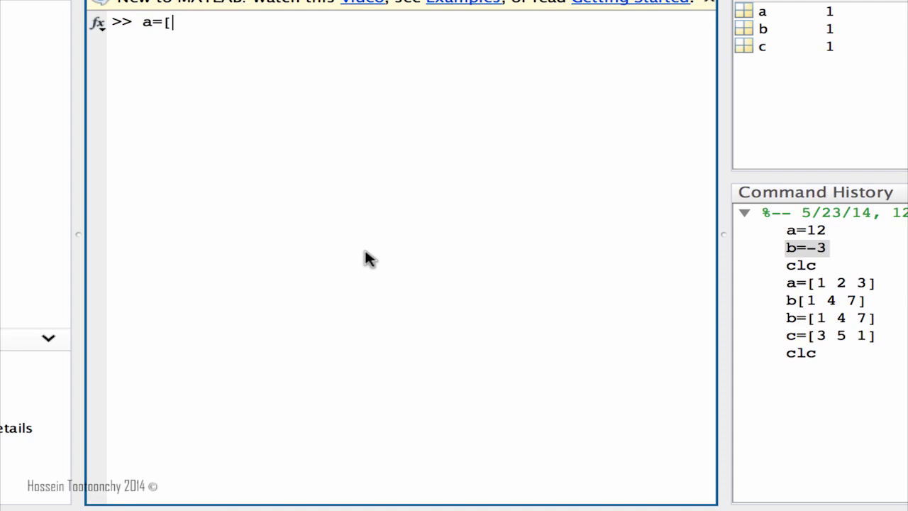
pyautogui.write('1 2 3 4 5')
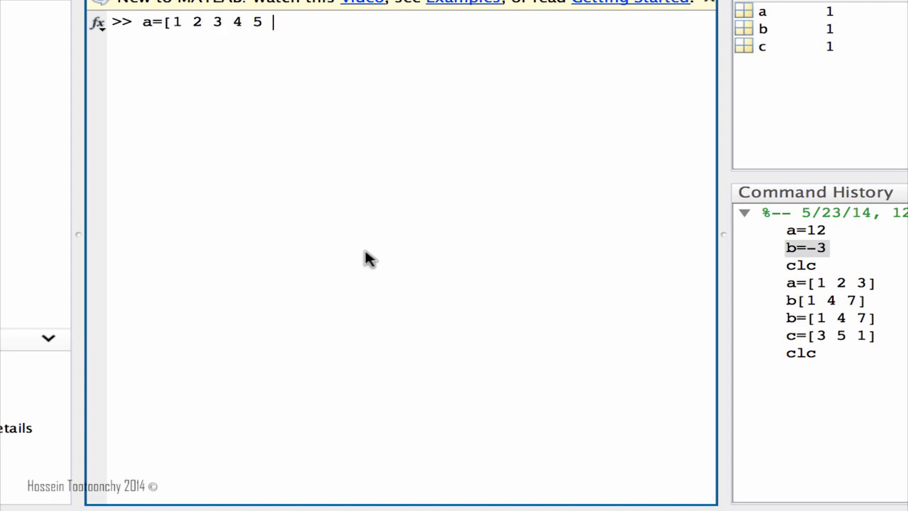
pyautogui.write('6 7 8 9 0')
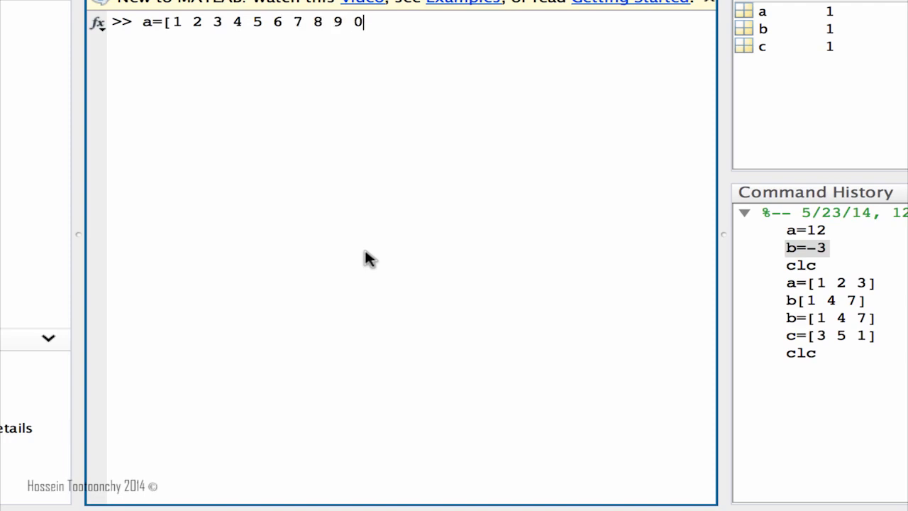
pyautogui.press('enter')
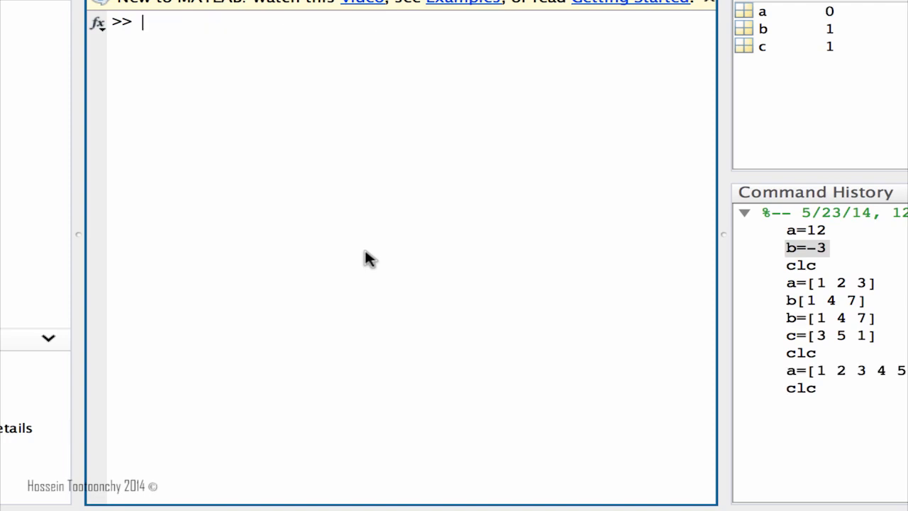
# Reassign a as the row vector [1 2 3 4].
pyautogui.write('a=[')
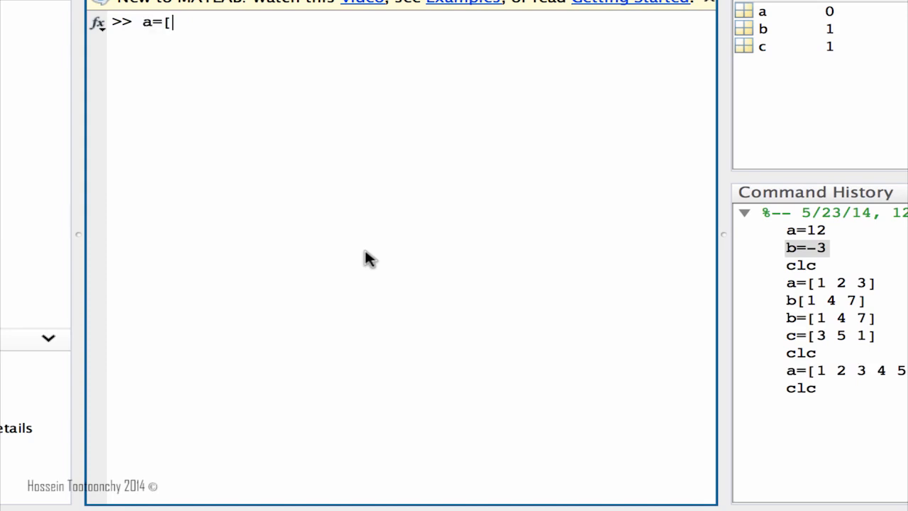
pyautogui.write('1 2 3 4')
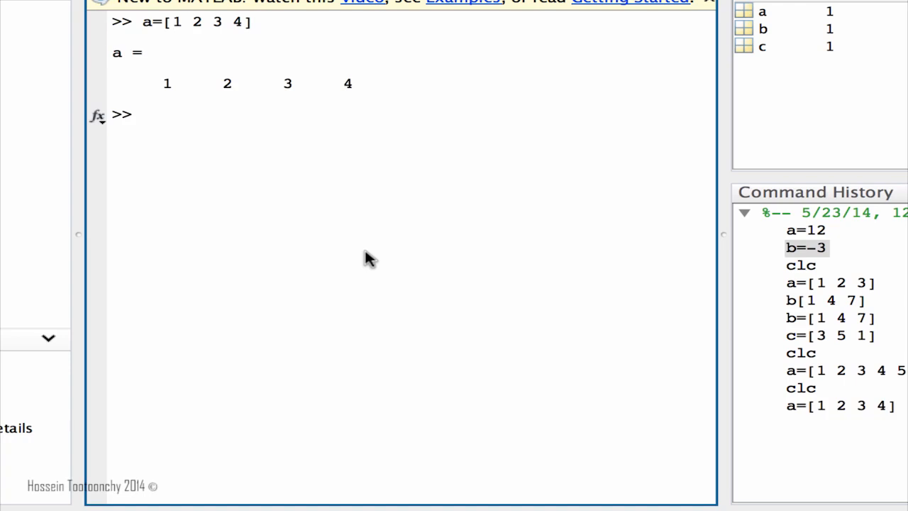
# Re-enter a with commas as the row vector [1,2,3,4].
pyautogui.write('a=[')
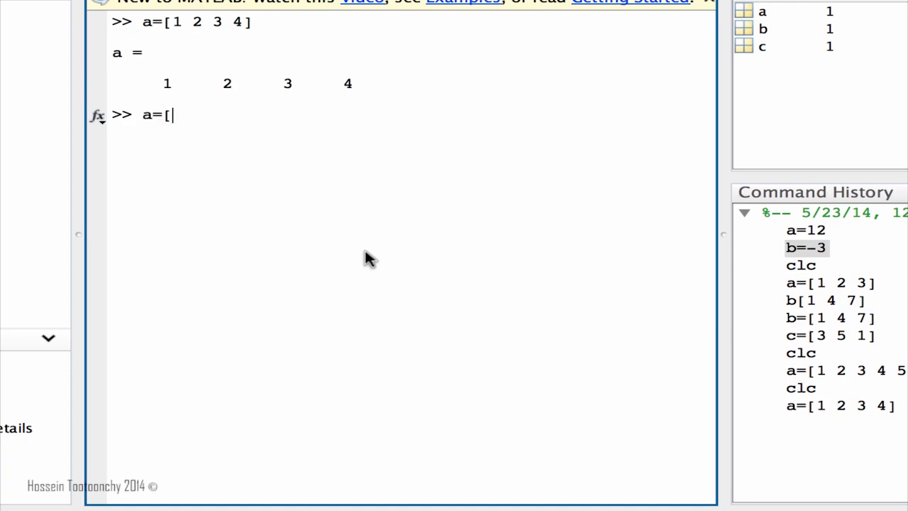
pyautogui.write('1')
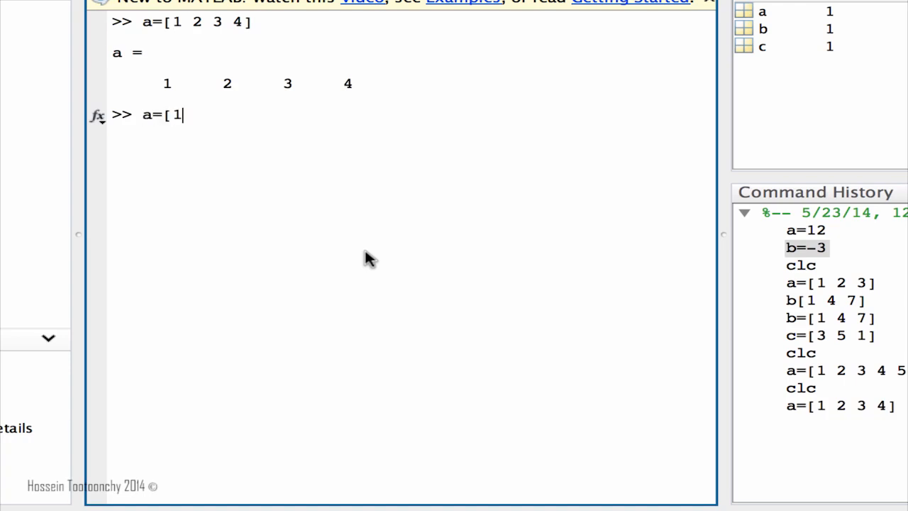
pyautogui.write(',')
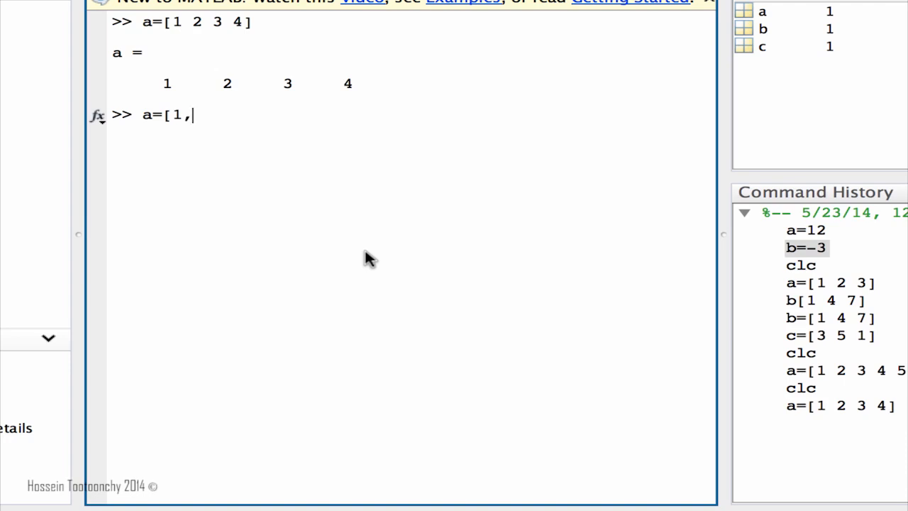
pyautogui.write('2,3,4')
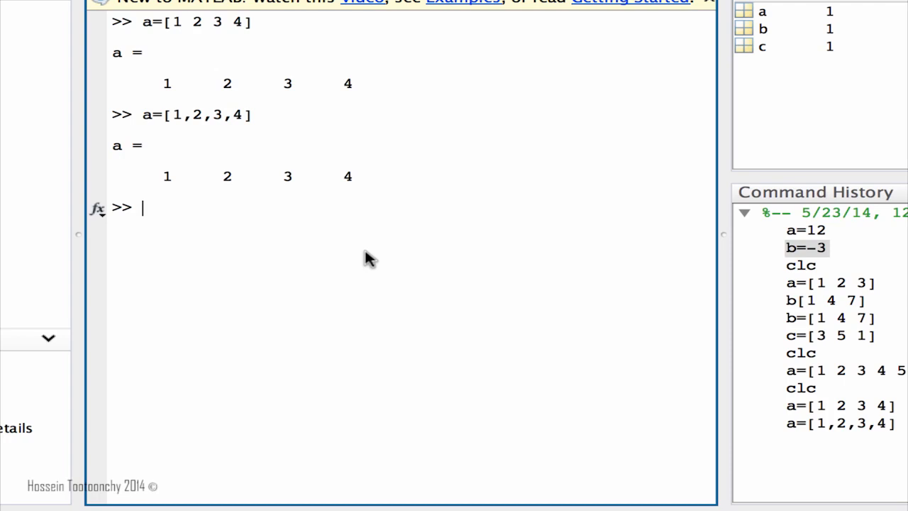
# Enter a with semicolons as the column vector [1;2;3;4], then clear with clc.
pyautogui.write('a=[')
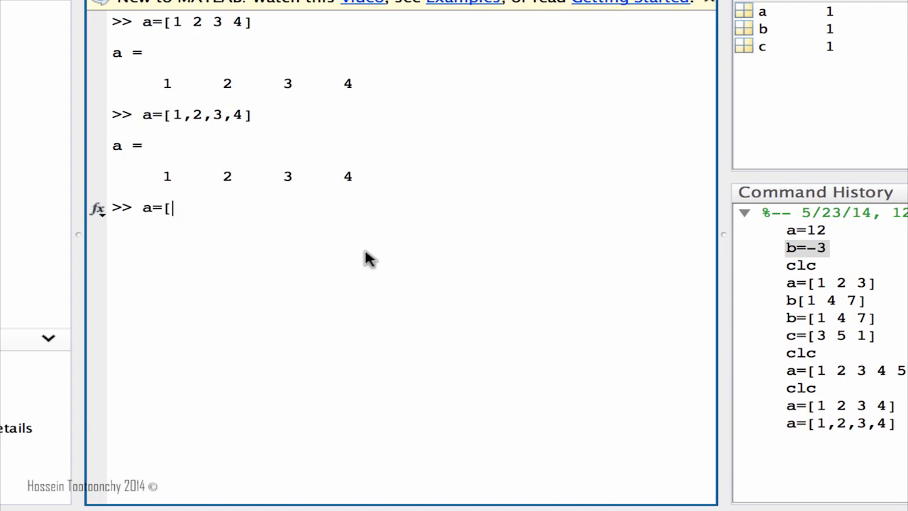
pyautogui.write('1;')
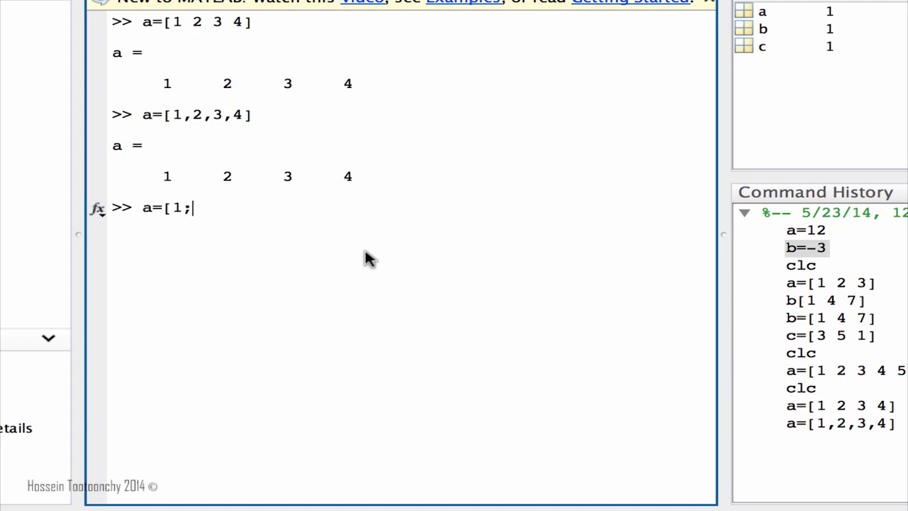
pyautogui.write('2;')
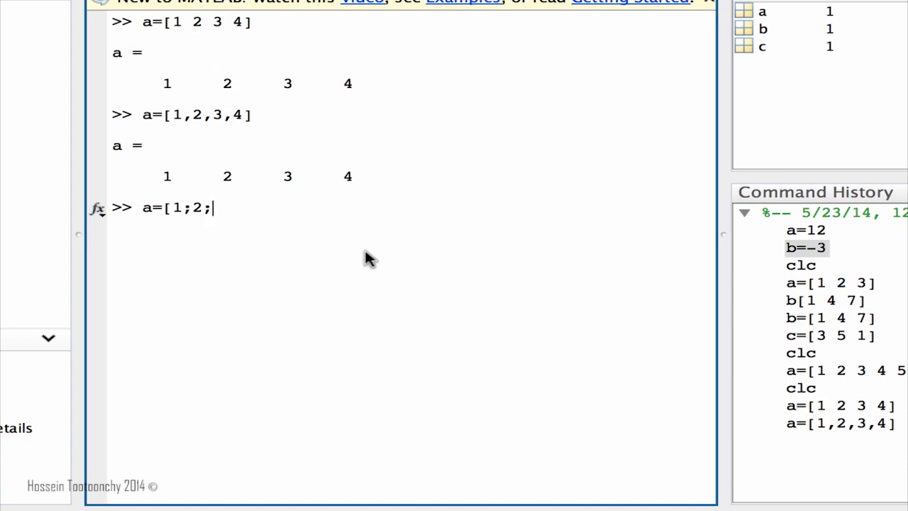
pyautogui.write('3]')
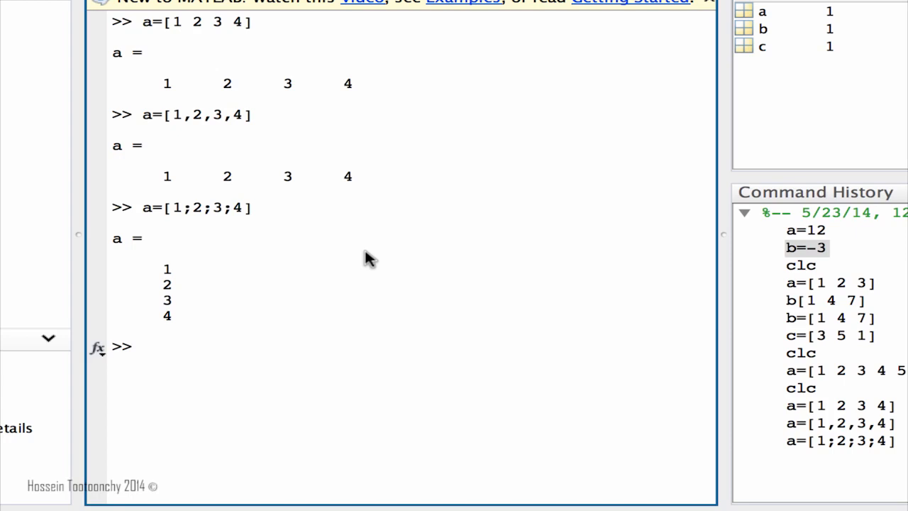
pyautogui.moveTo(395, 304)
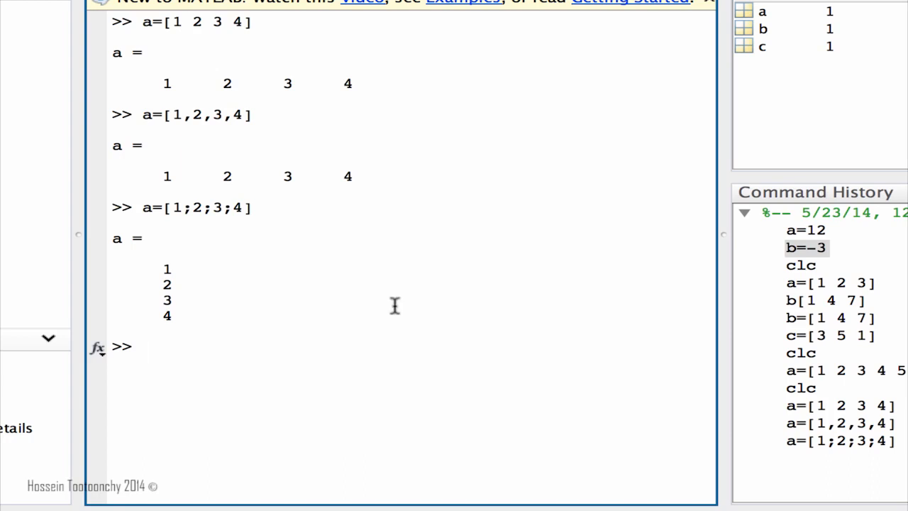
pyautogui.write('clc')
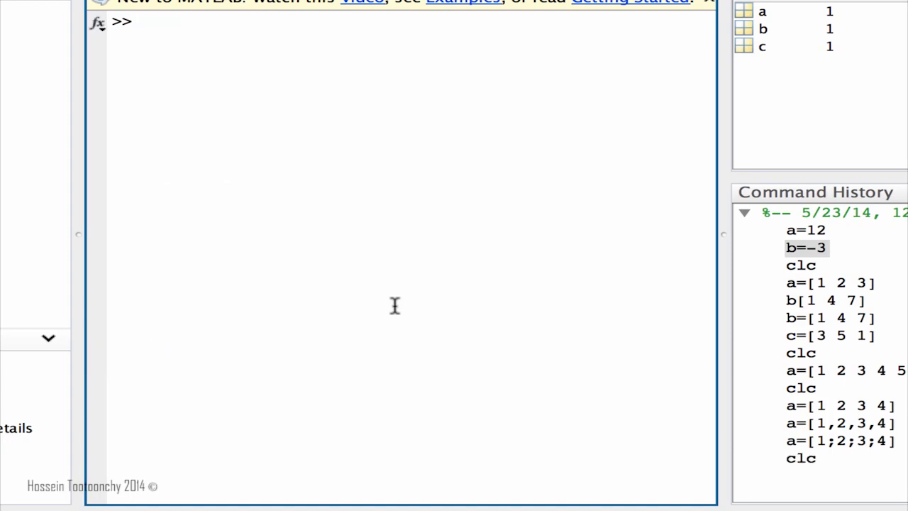
# Display b (1 4 7) and transpose it into a column with b'.
pyautogui.write('b')
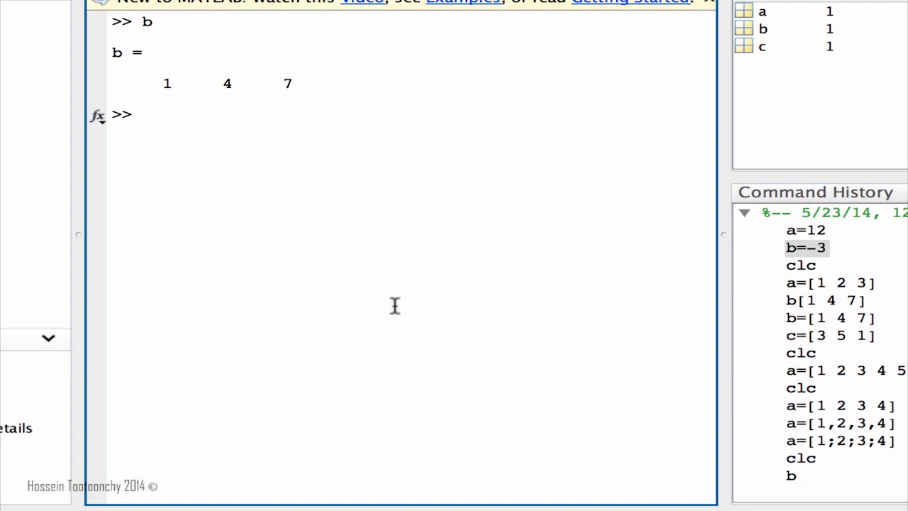
pyautogui.write("b'")
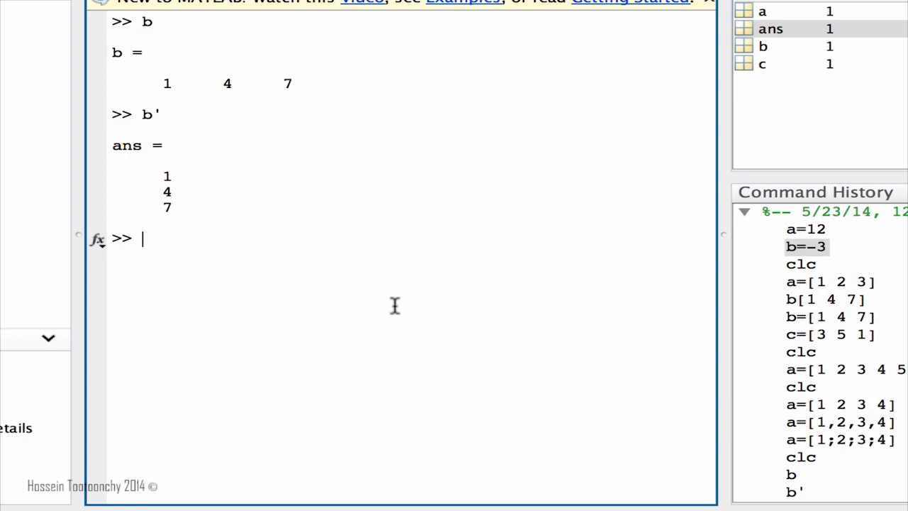
pyautogui.write("b'")
pyautogui.write('a')
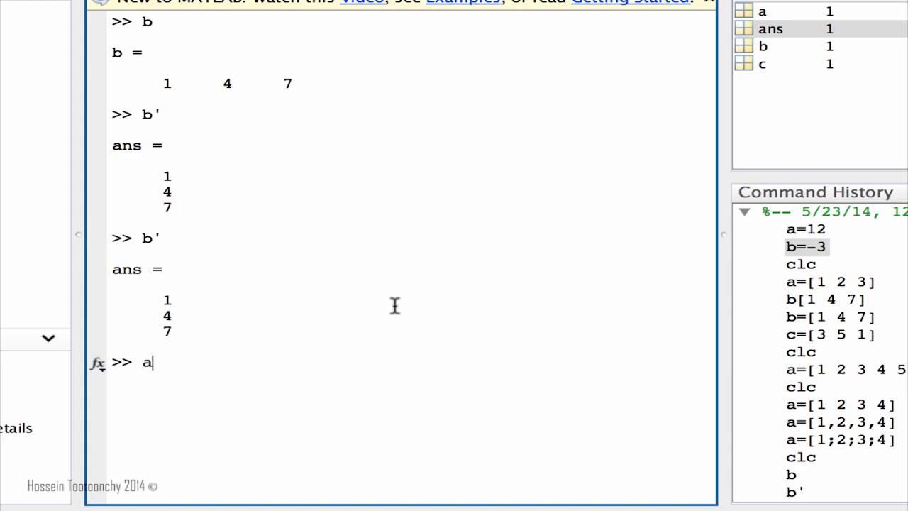
# Transpose ans back into a row with ans', then clear with clc.
pyautogui.write("ns'")
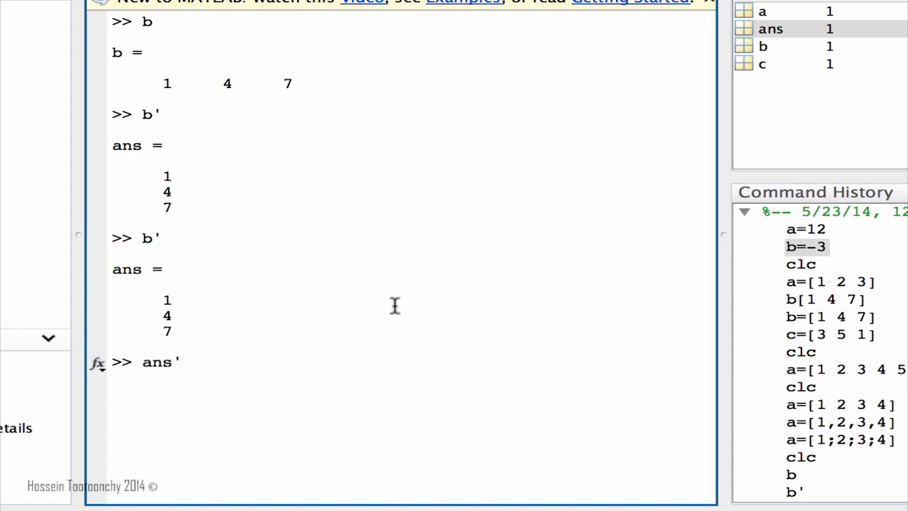
pyautogui.press('enter')
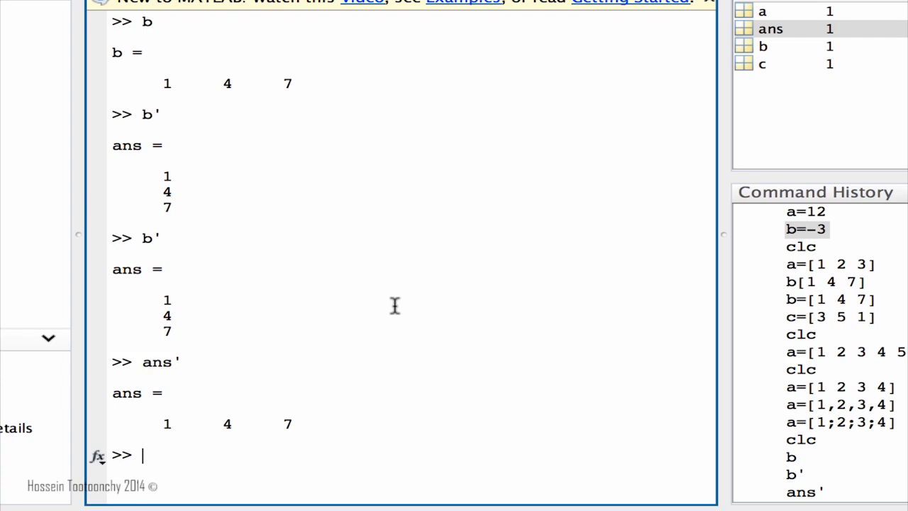
pyautogui.write('clc')
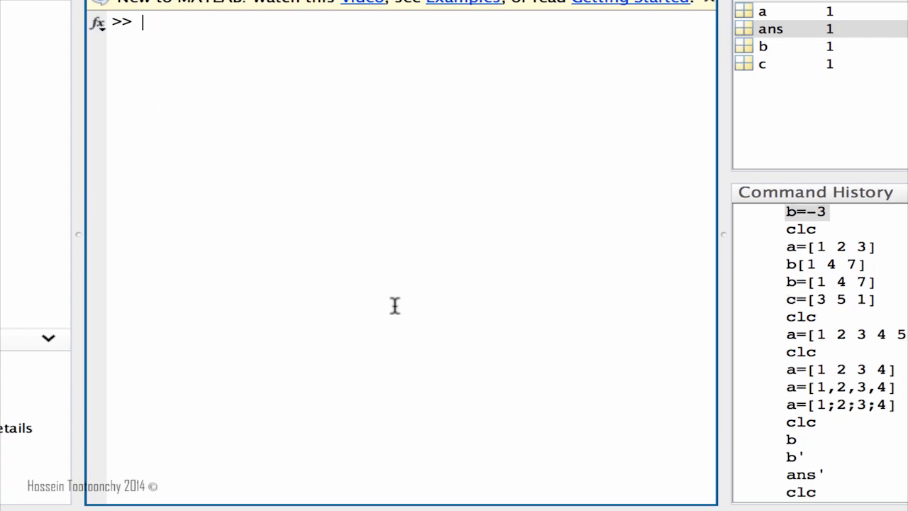
pyautogui.write('a')
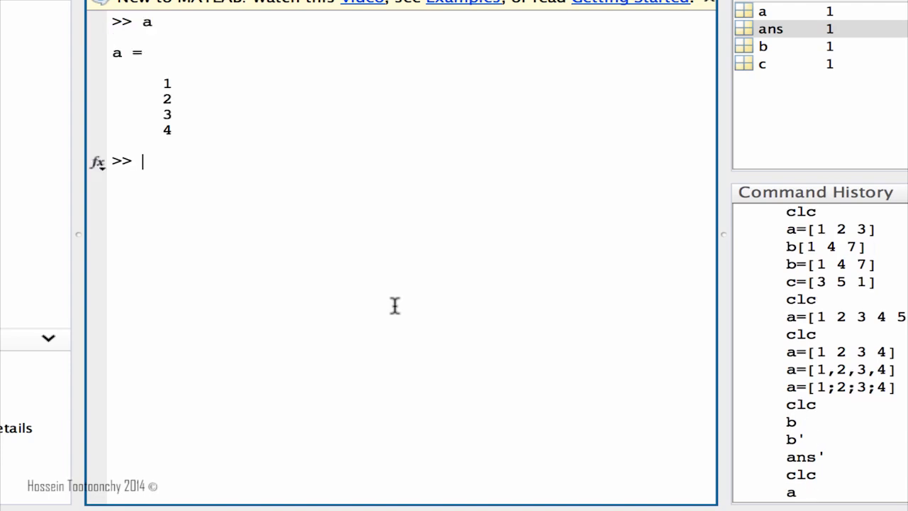
pyautogui.write('clc')
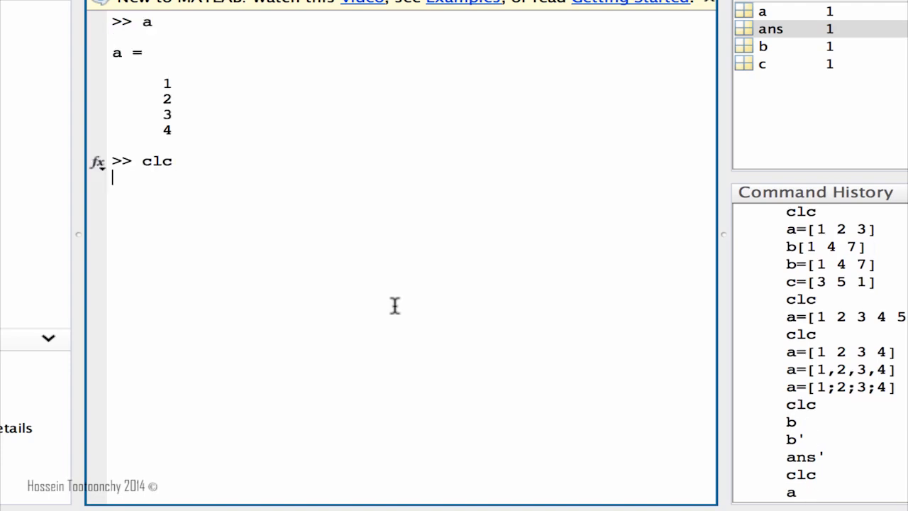
pyautogui.write('a=')
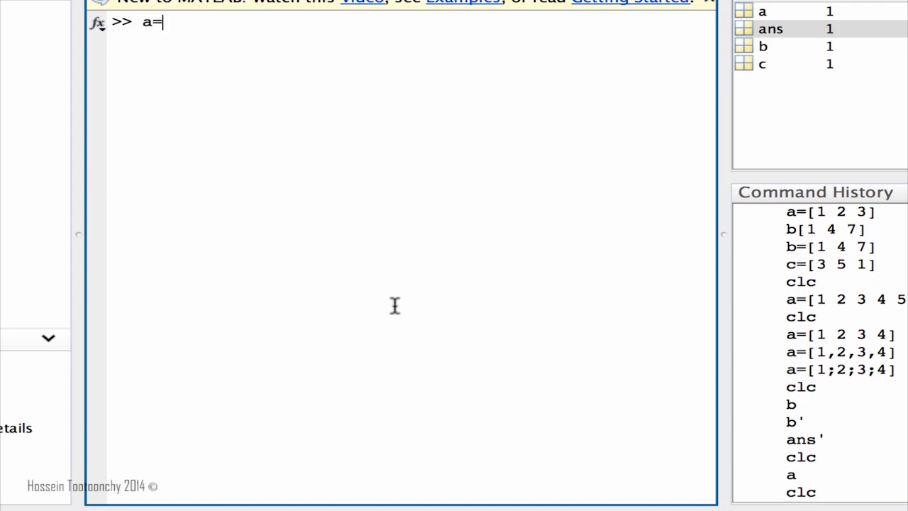
pyautogui.write('[1 2 3 4')
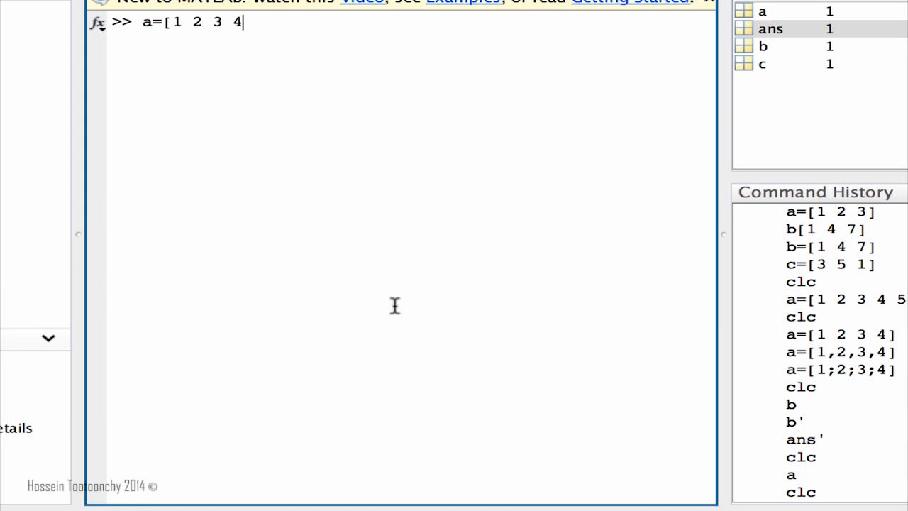
pyautogui.write(']')
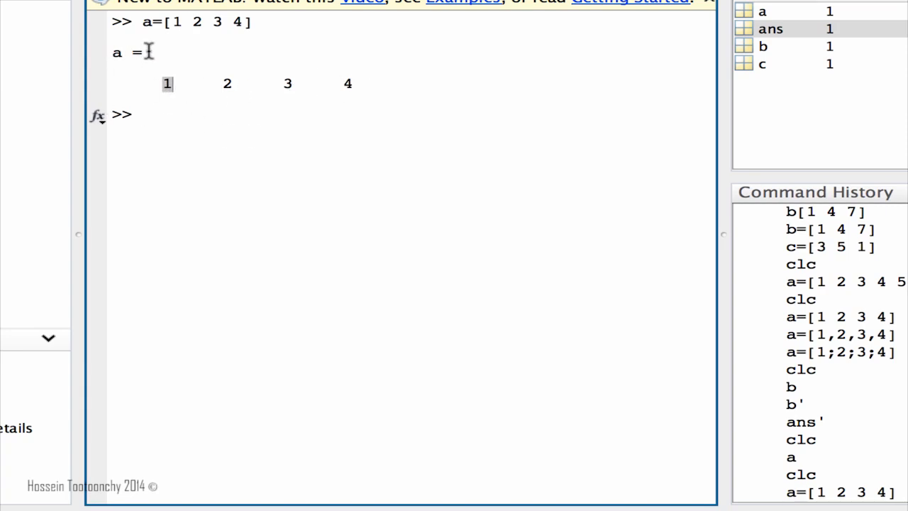
pyautogui.moveTo(428, 77)
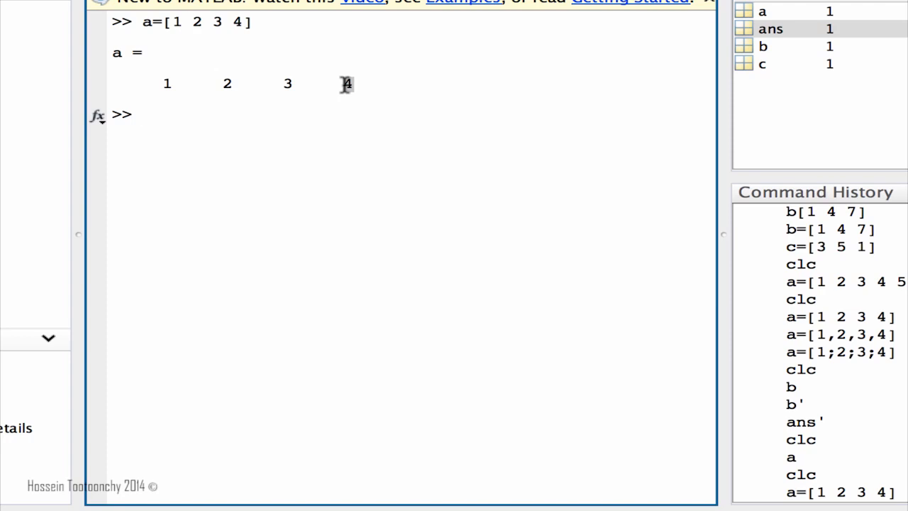
pyautogui.doubleClick(346, 84)
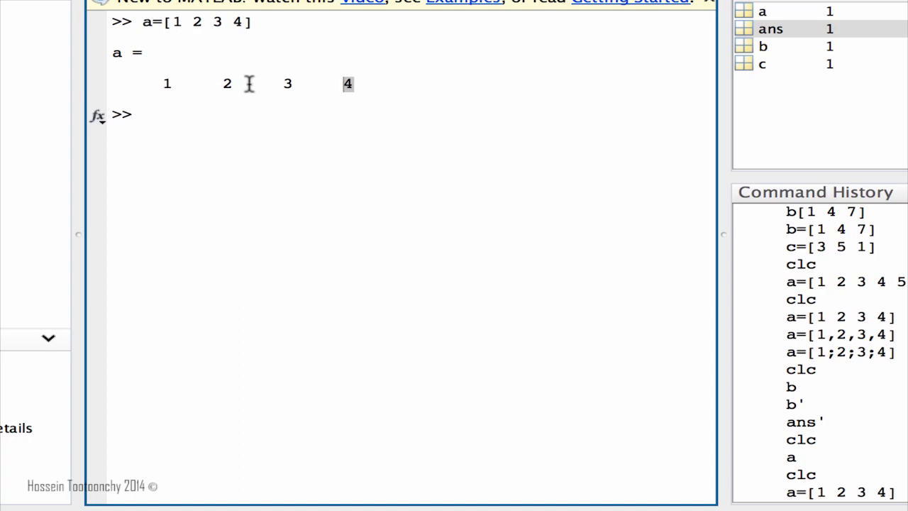
pyautogui.moveTo(234, 84)
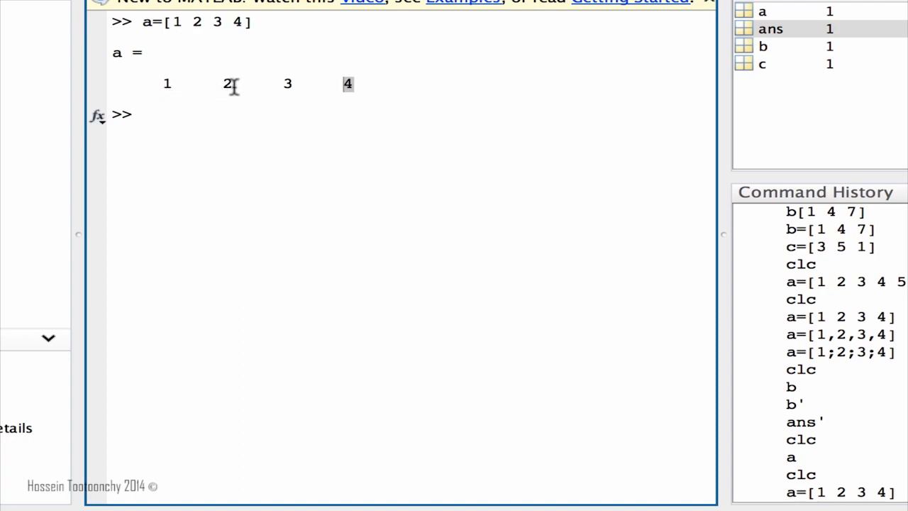
pyautogui.moveTo(213, 152)
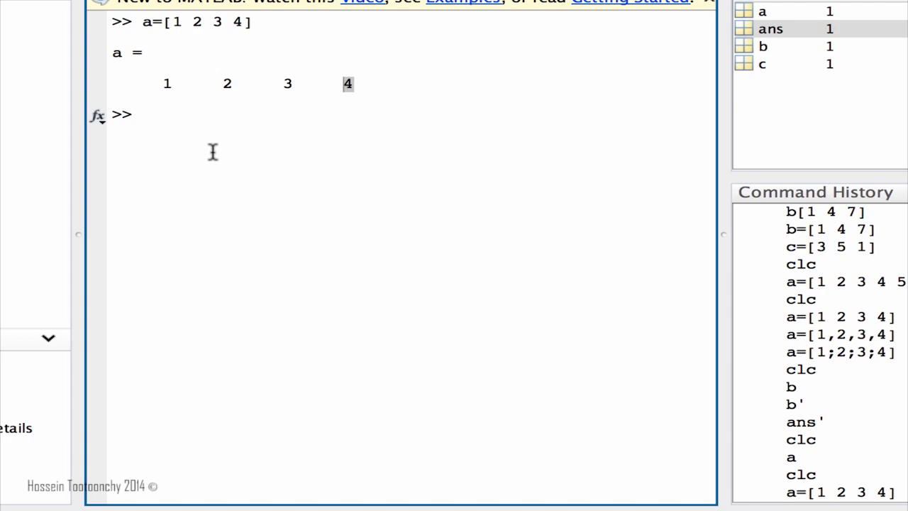
# Extract the second element of a with a(2), returning 2.
pyautogui.write('a')
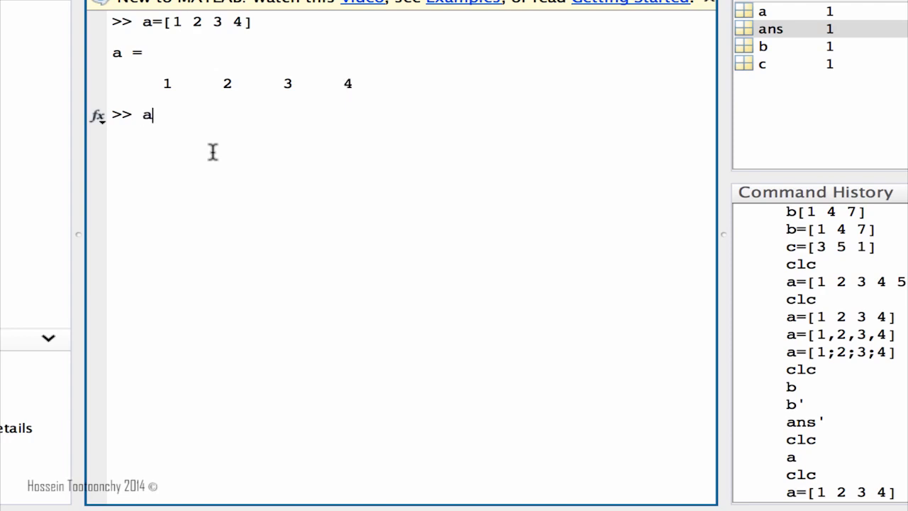
pyautogui.write('(2')
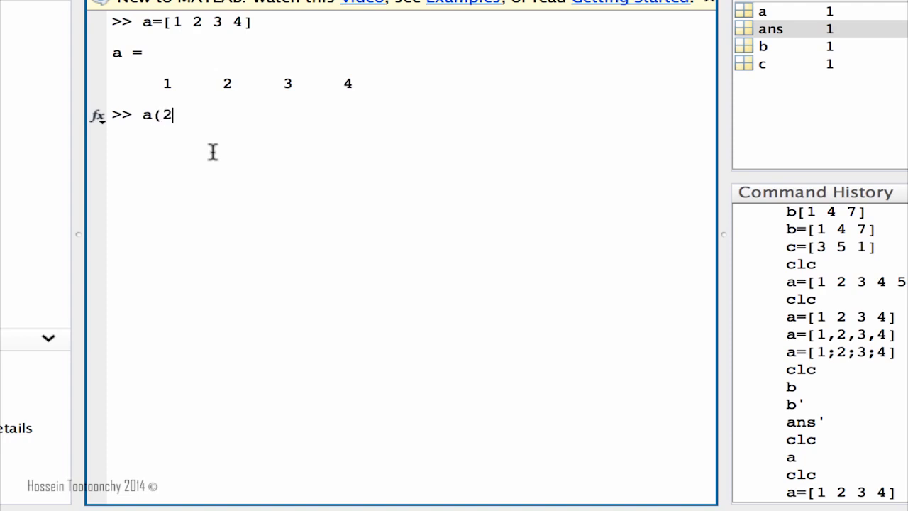
pyautogui.write(')')
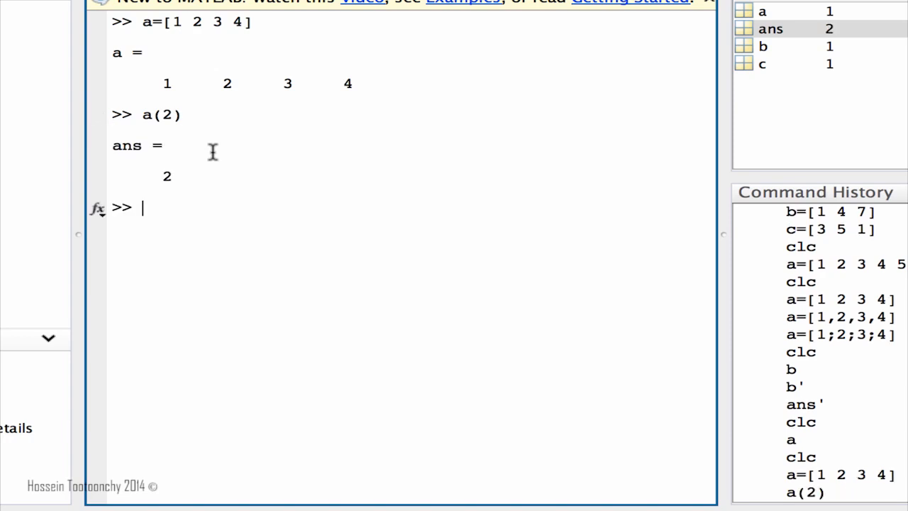
pyautogui.moveTo(250, 84)
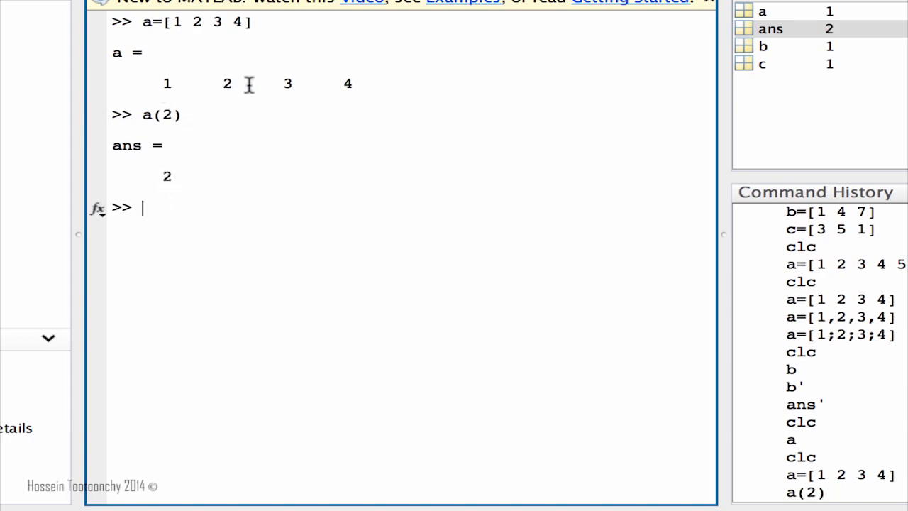
pyautogui.moveTo(167, 219)
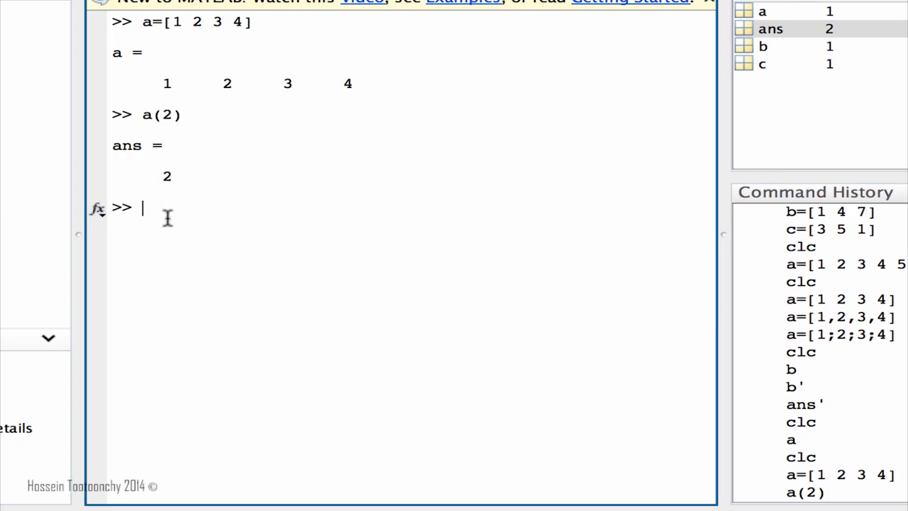
pyautogui.moveTo(164, 222)
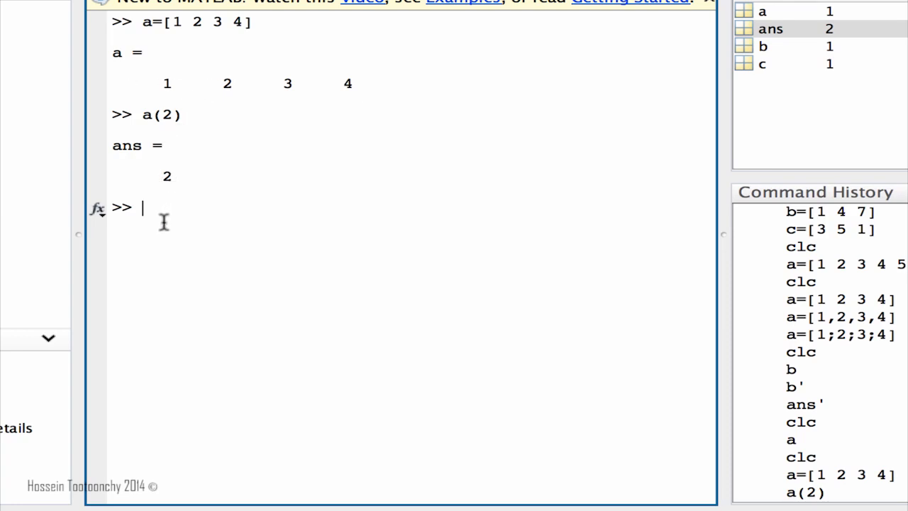
# Define b as the row vector [3 -1 7 9 10 4 -12].
pyautogui.write('b=[')
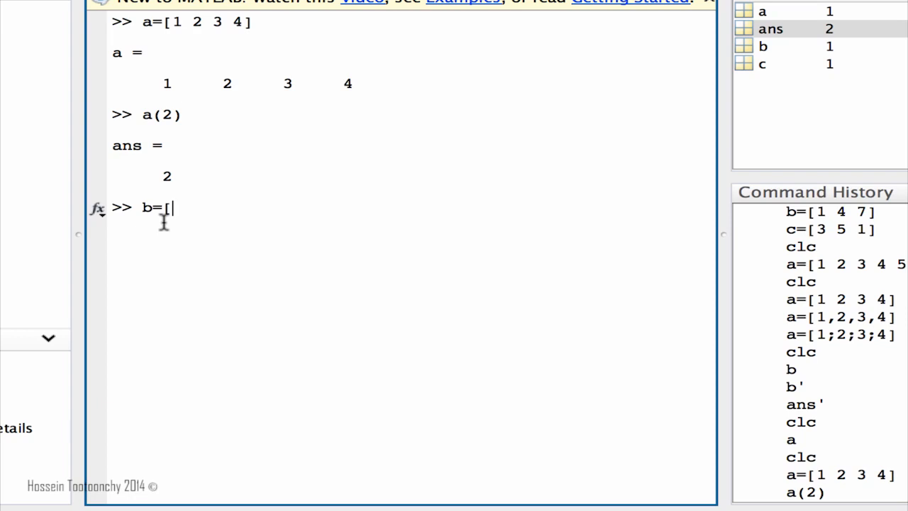
pyautogui.write('3')
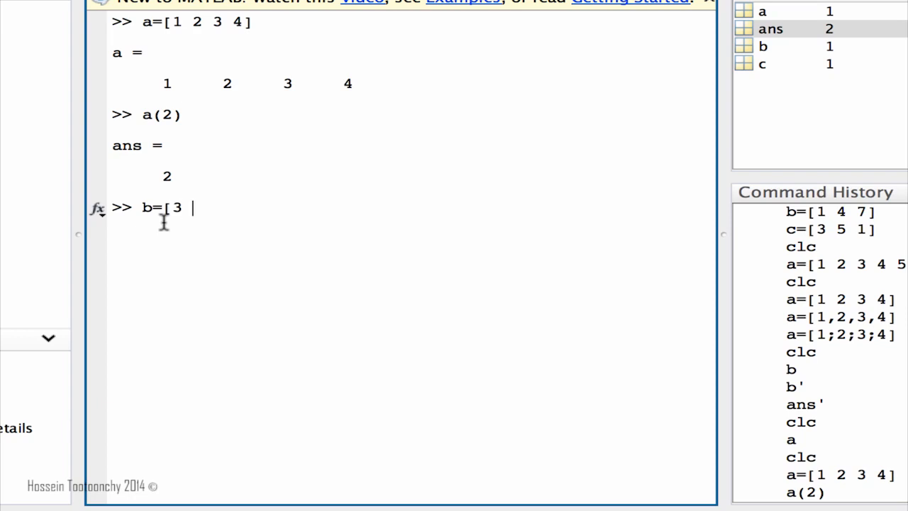
pyautogui.write('-1')
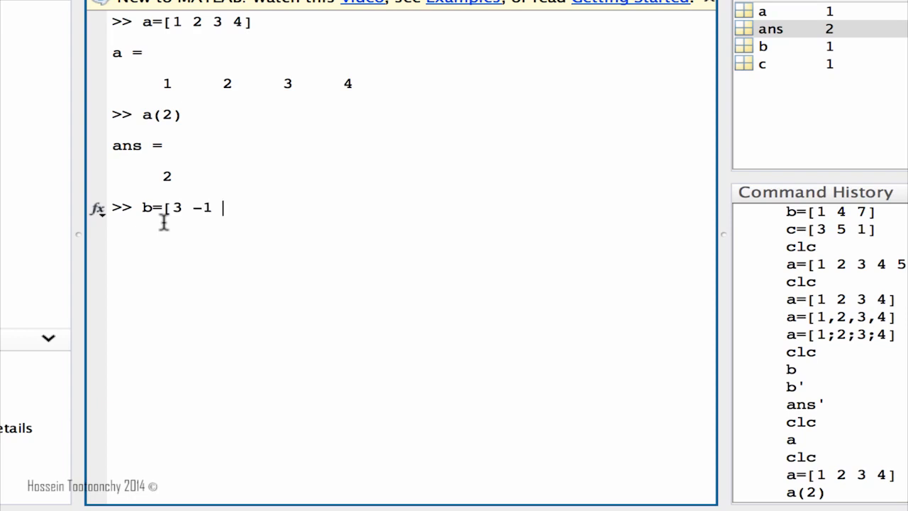
pyautogui.write('7')
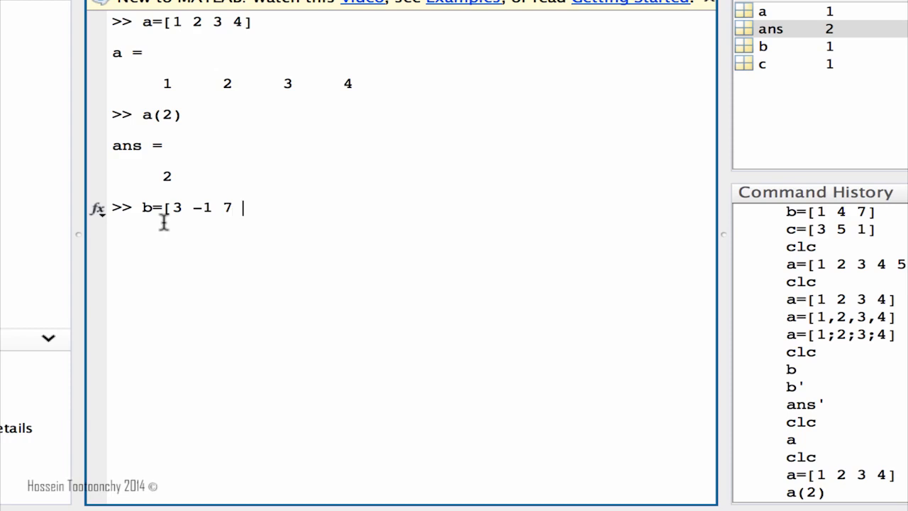
pyautogui.write('9 10')
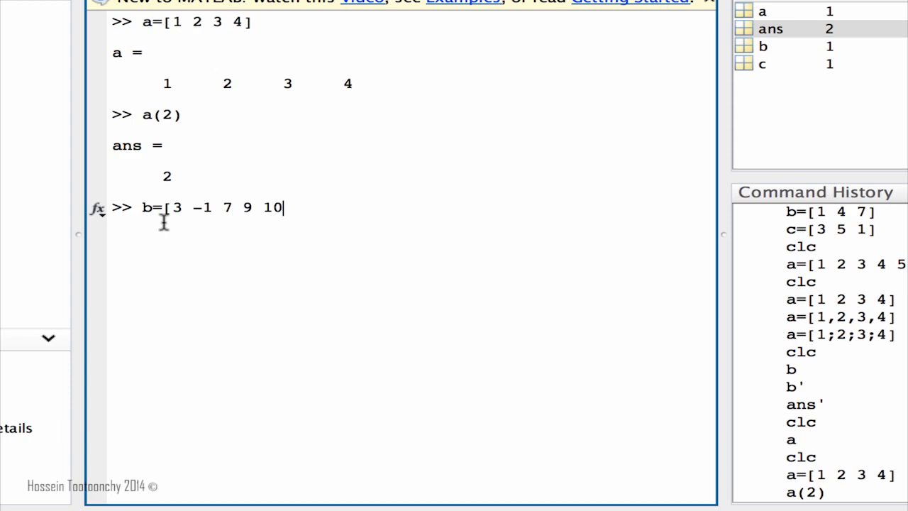
pyautogui.write(',4')
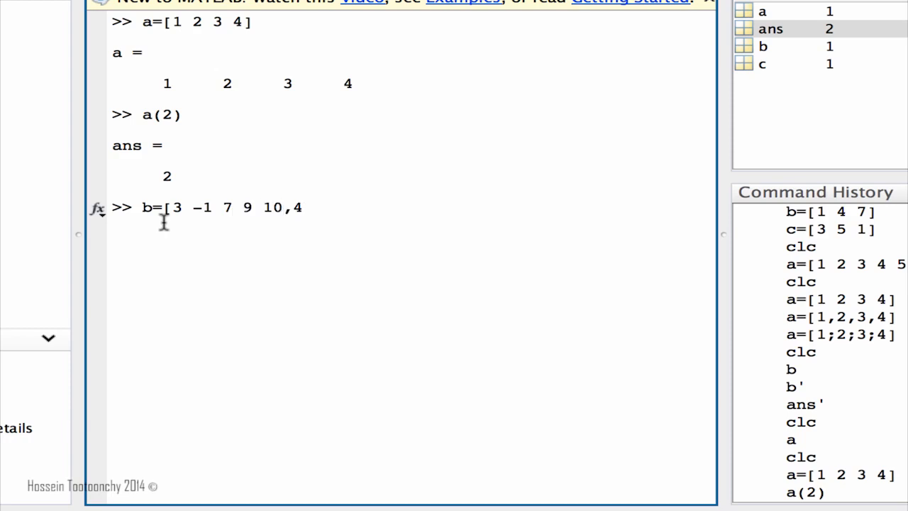
pyautogui.write('-12]')
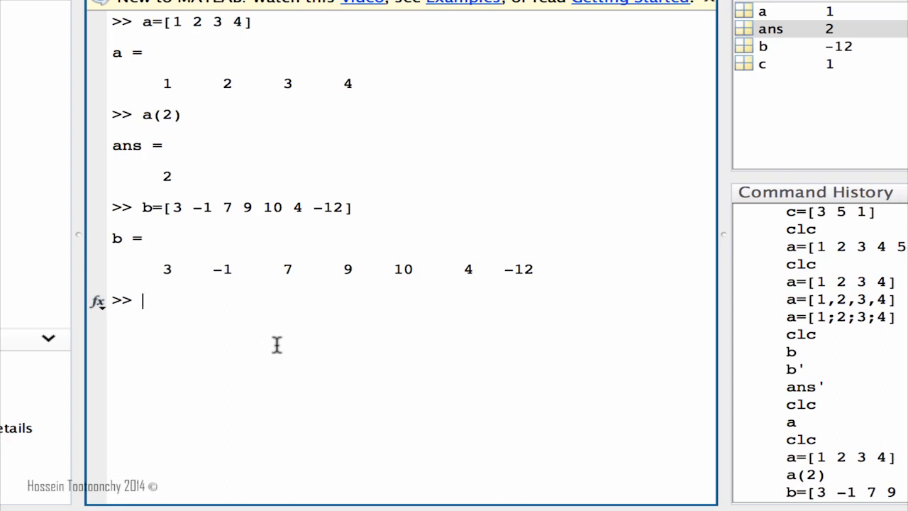
# Extract the fourth element of b with b(4), returning 9.
pyautogui.write('b')
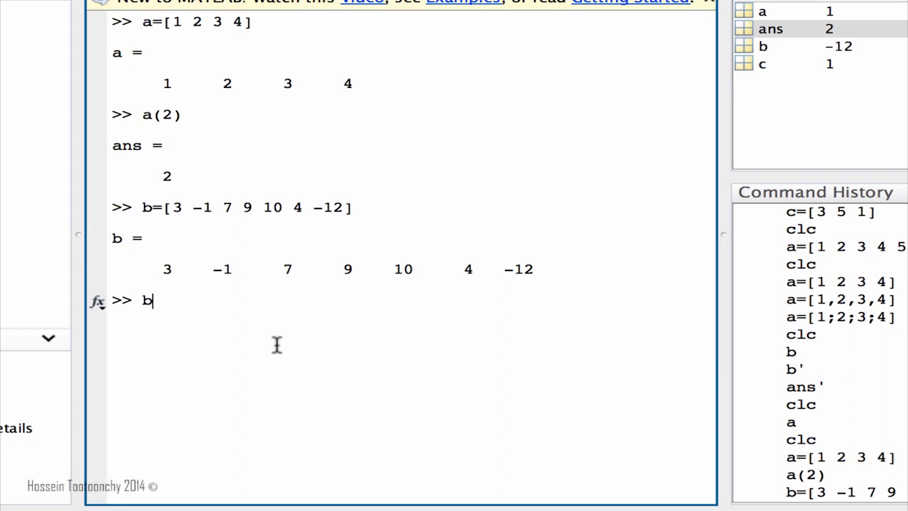
pyautogui.write('(4)')
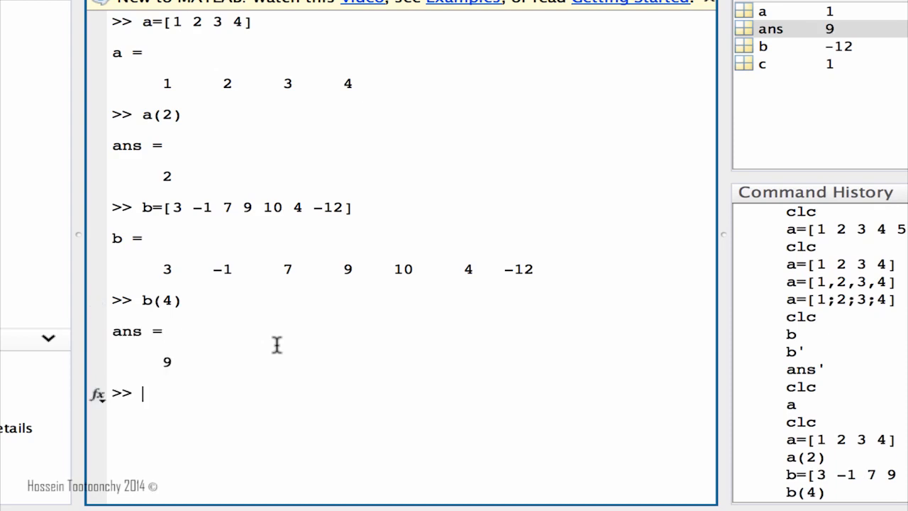
pyautogui.moveTo(173, 284)
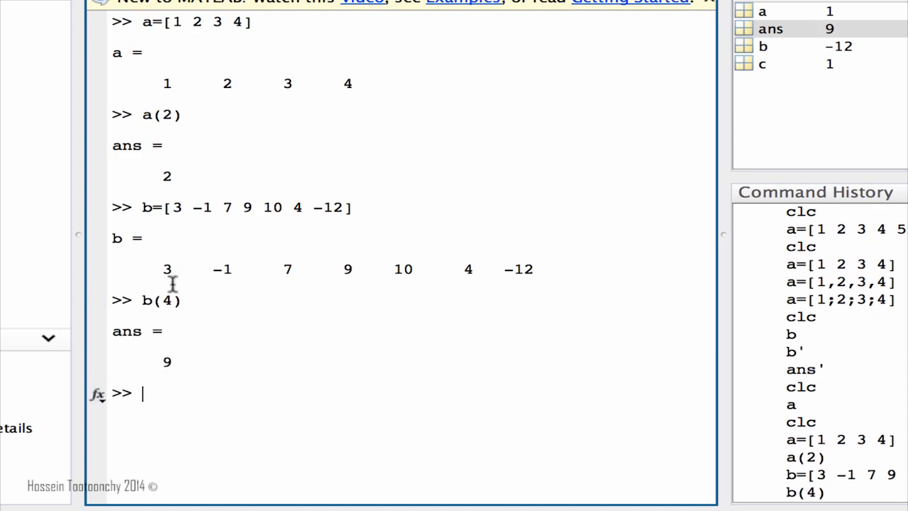
pyautogui.moveTo(312, 285)
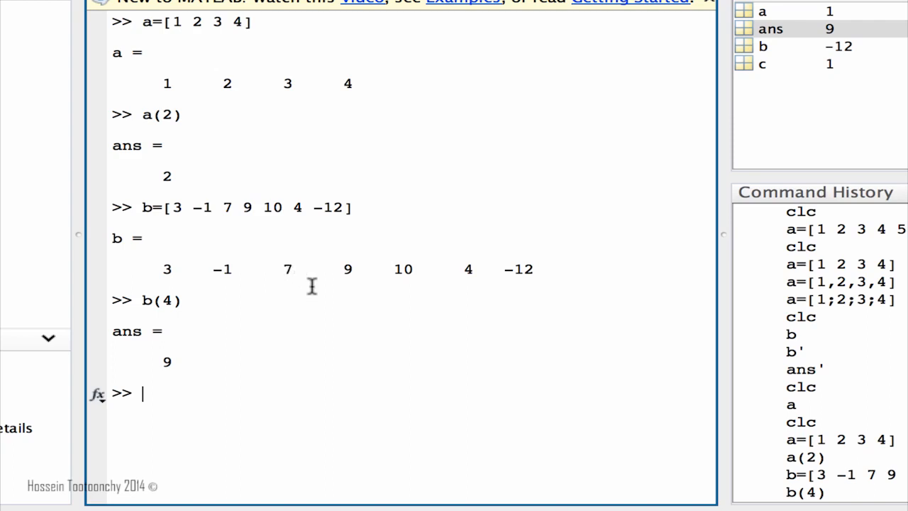
pyautogui.write('b(4)')
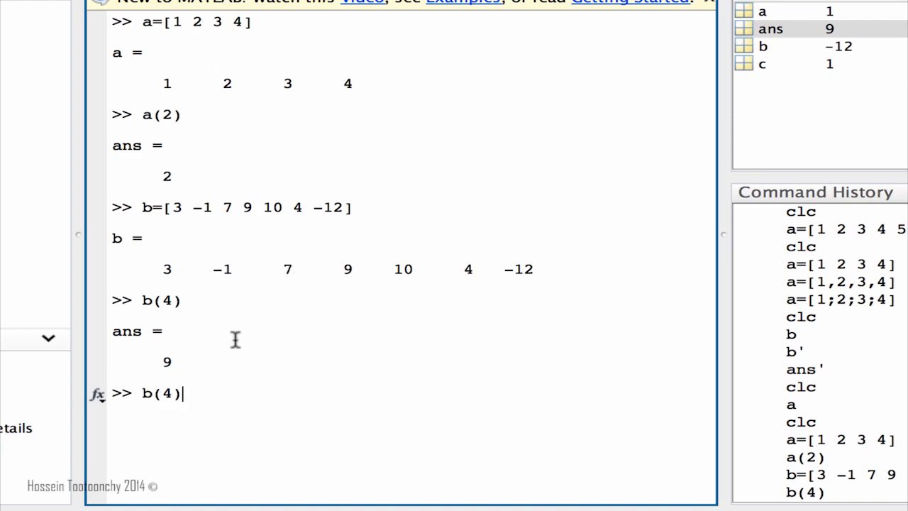
# Extract b(6) returning 4, then enter the transpose b'.
pyautogui.press('Backspace')
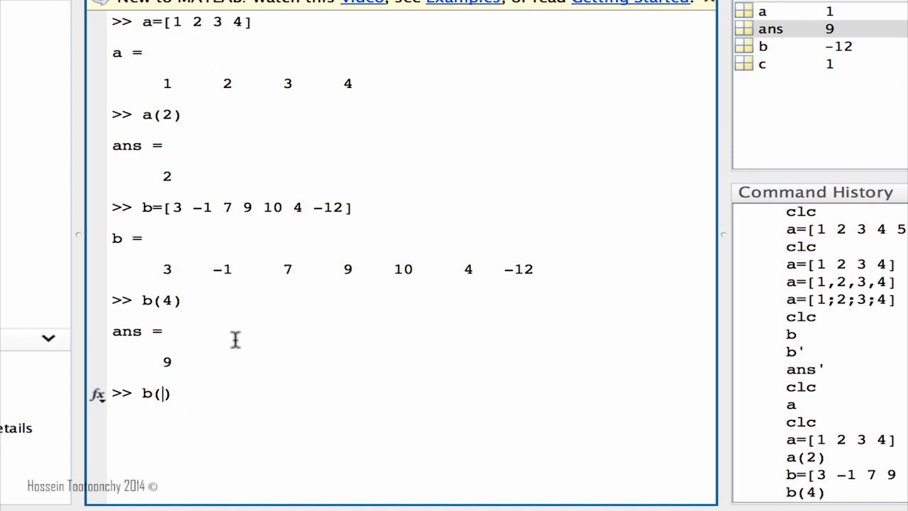
pyautogui.write('6')
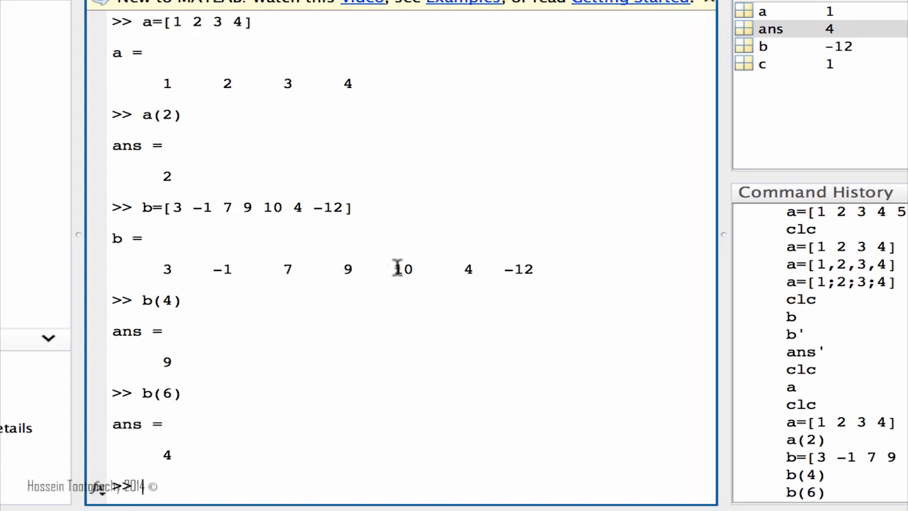
pyautogui.moveTo(173, 440)
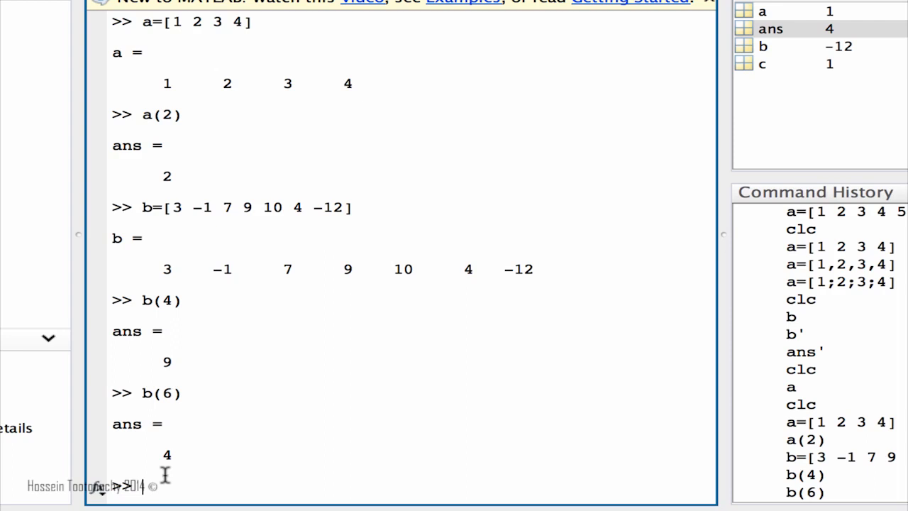
pyautogui.write("b'")
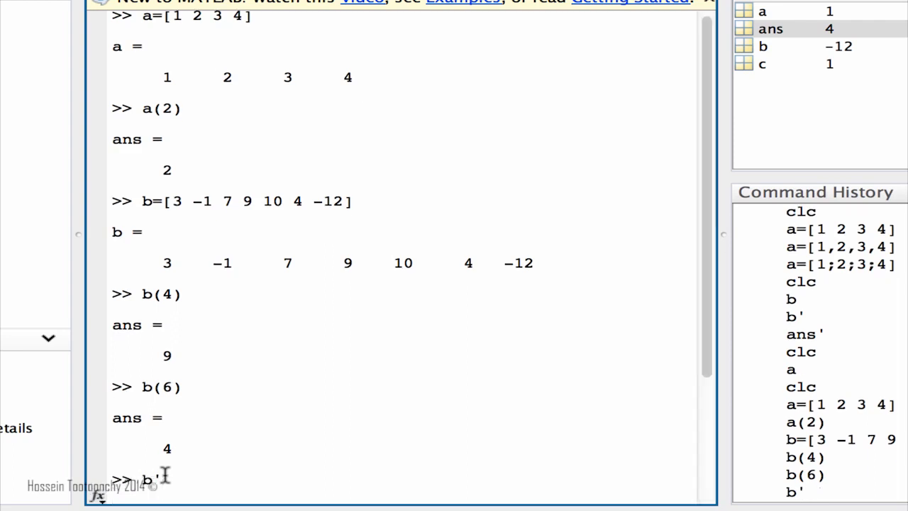